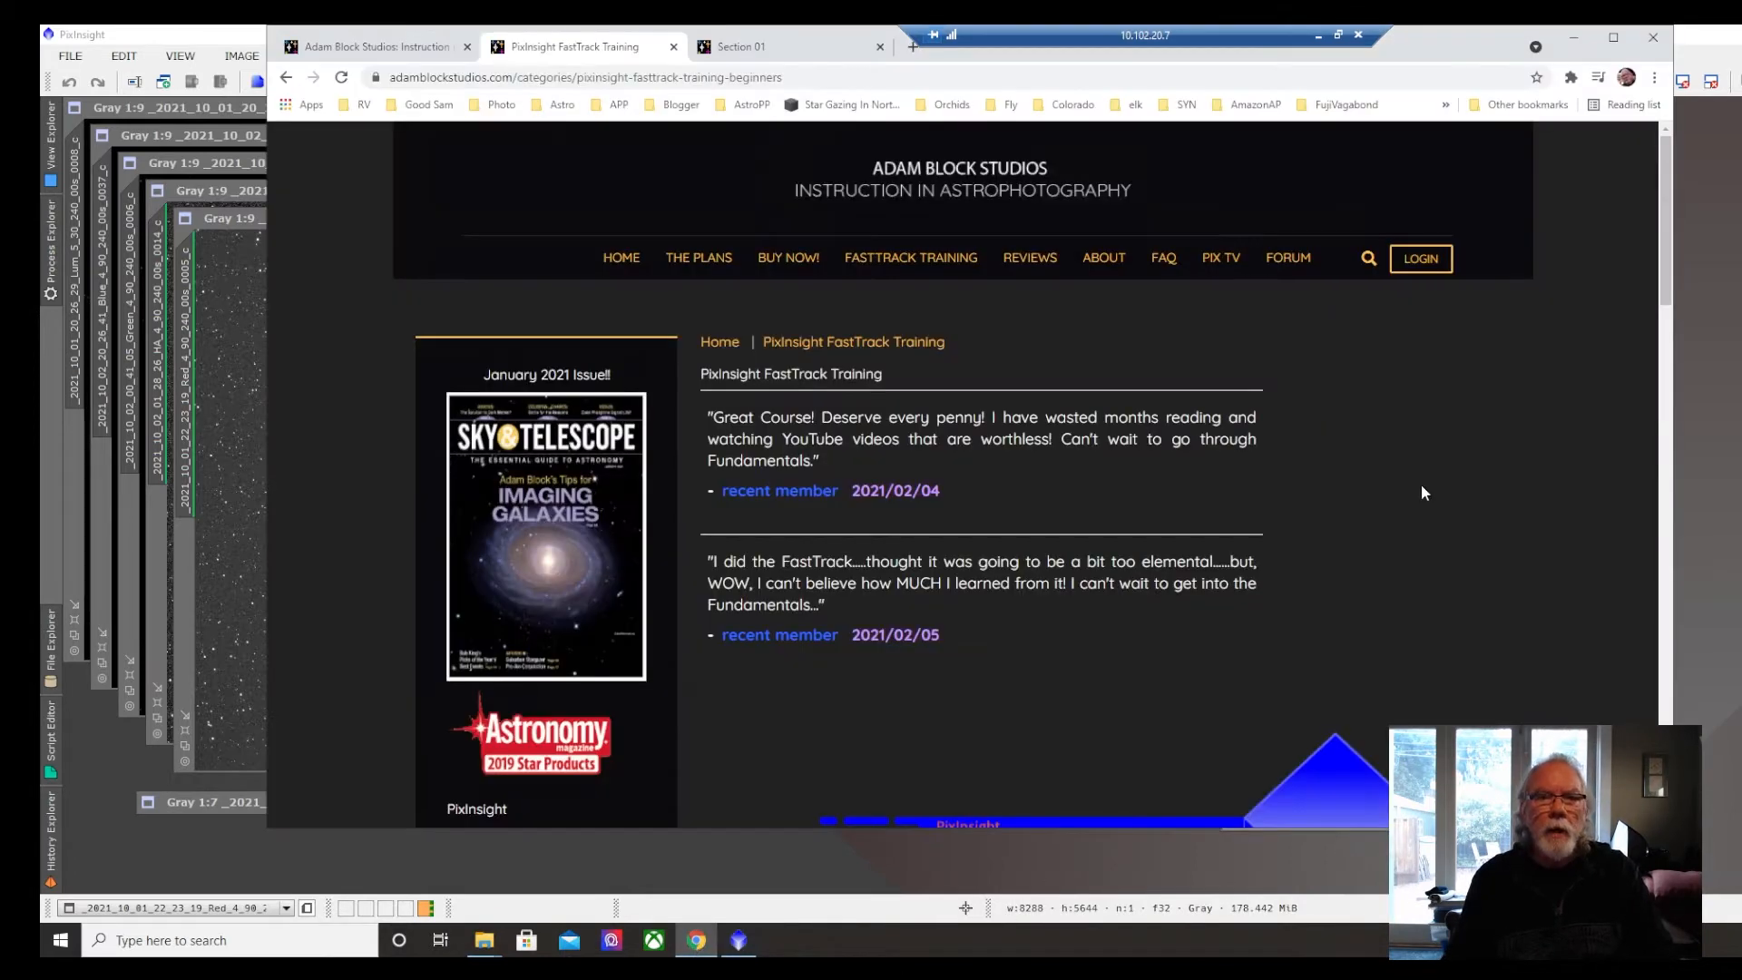
mouse_move(1529, 540)
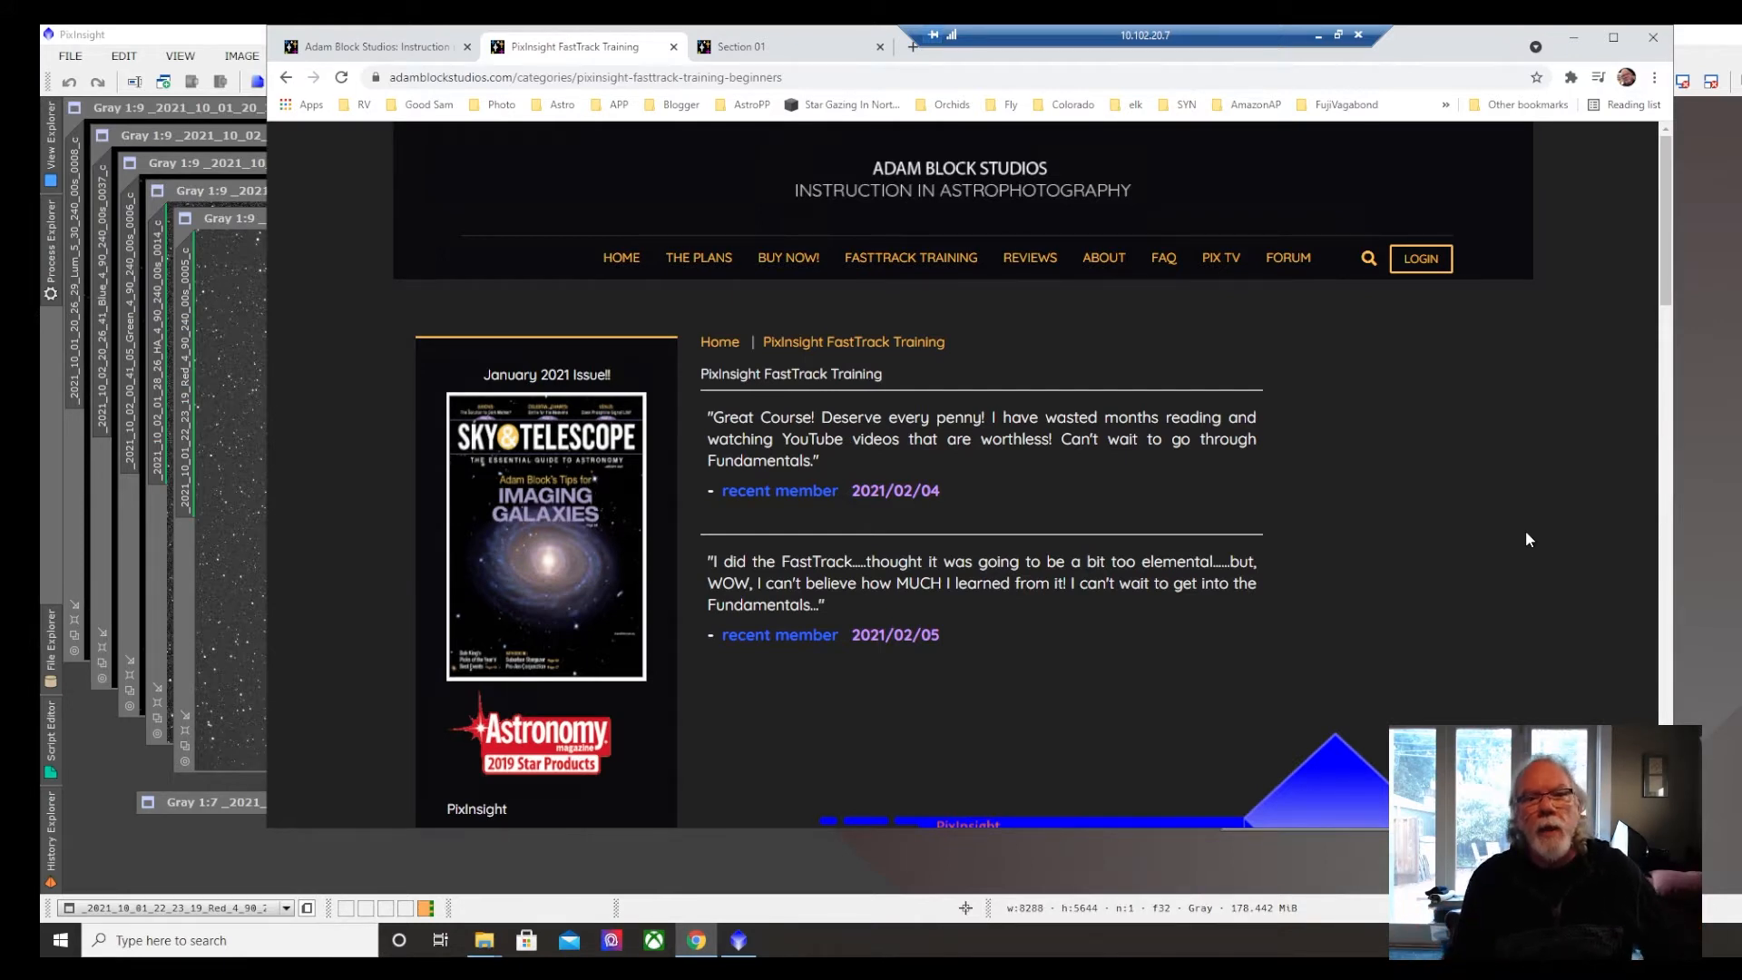
mouse_move(1517, 616)
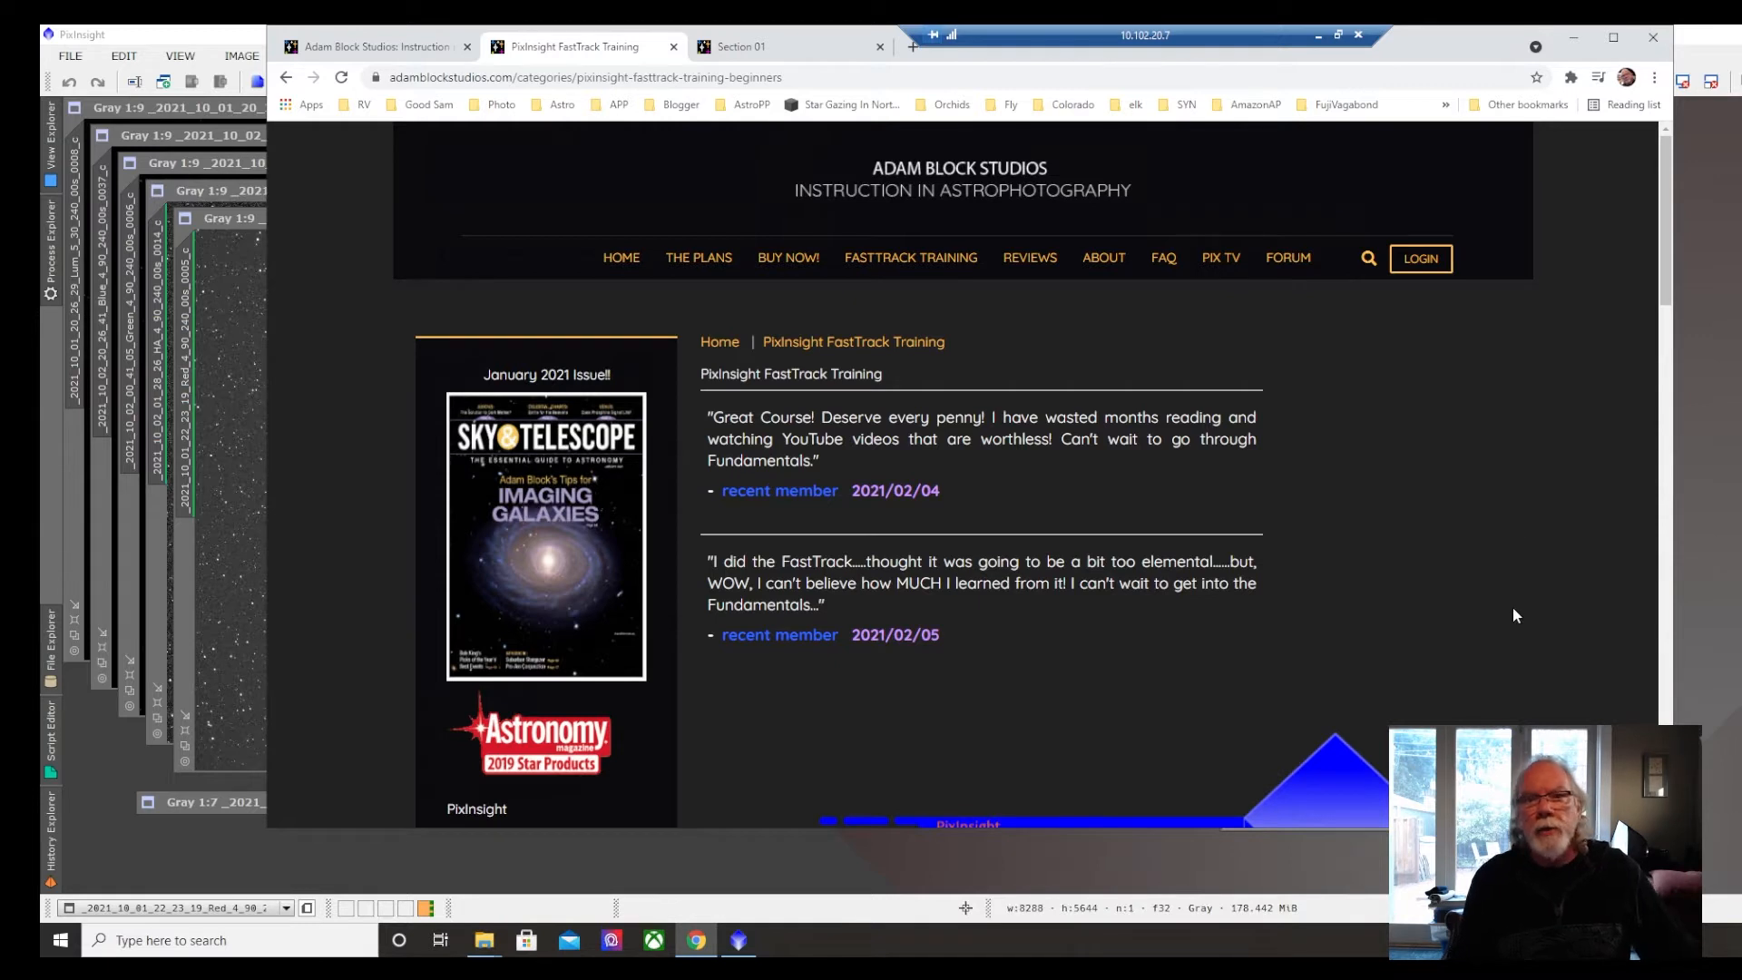
mouse_move(786, 258)
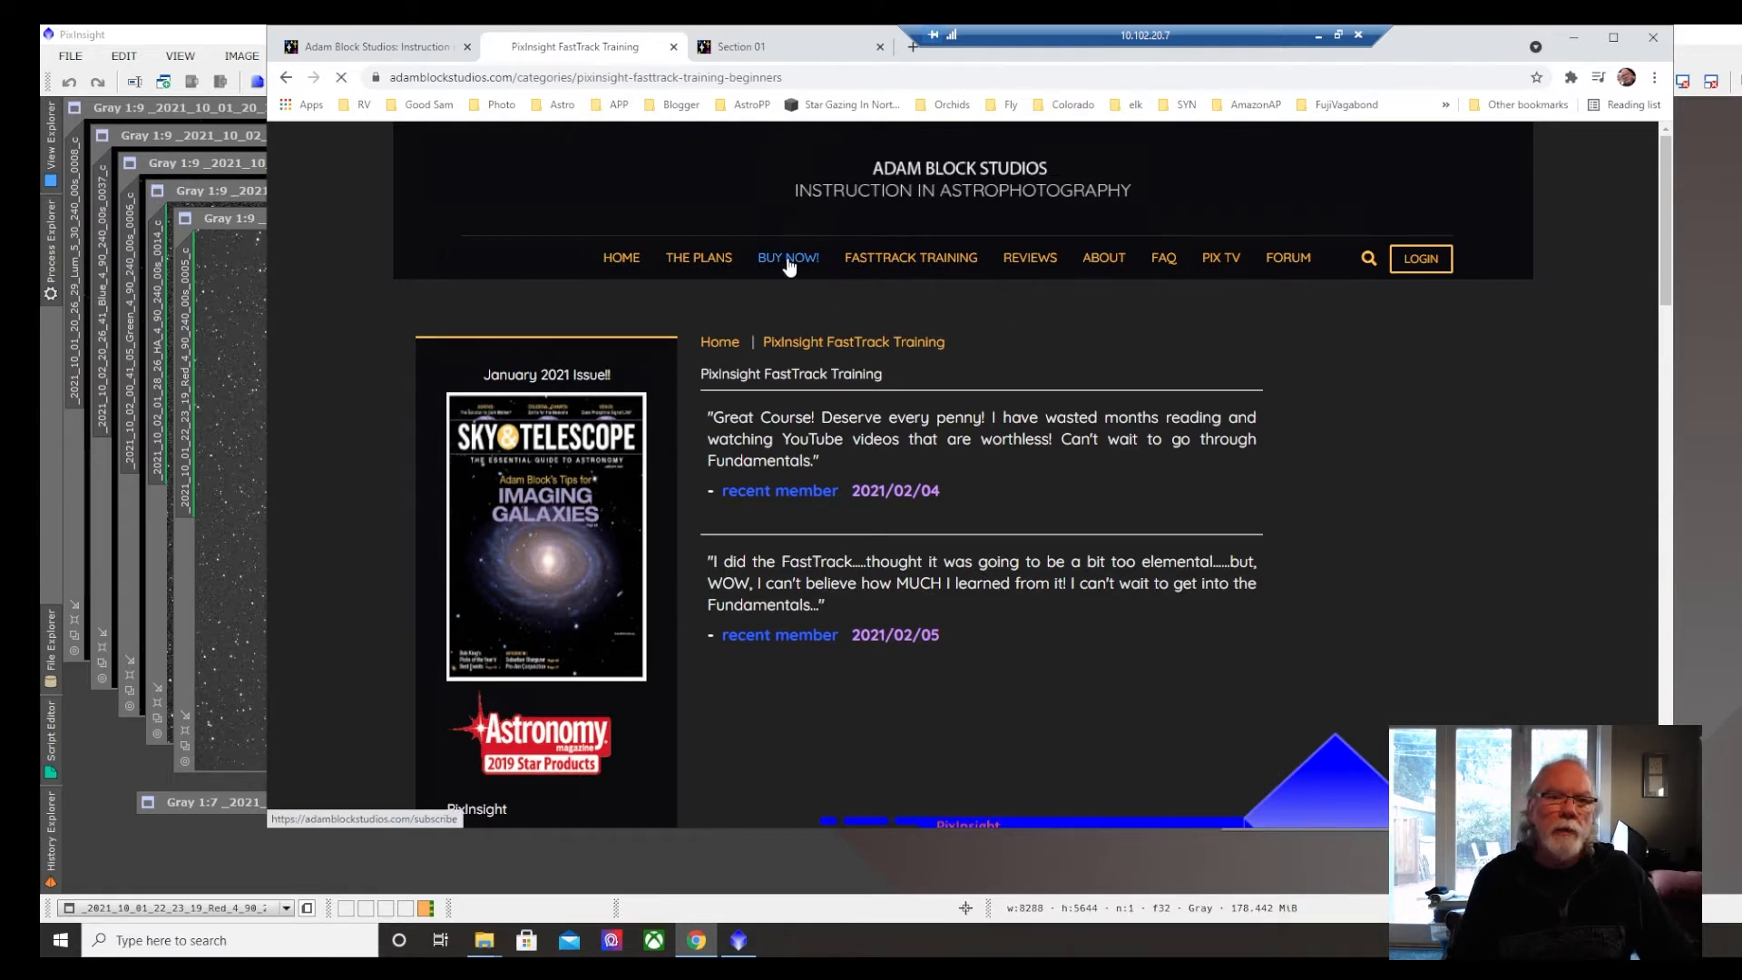
- Go to the subscription plans page and scroll down to the FastTrack training and homework steps table
left_click(788, 258)
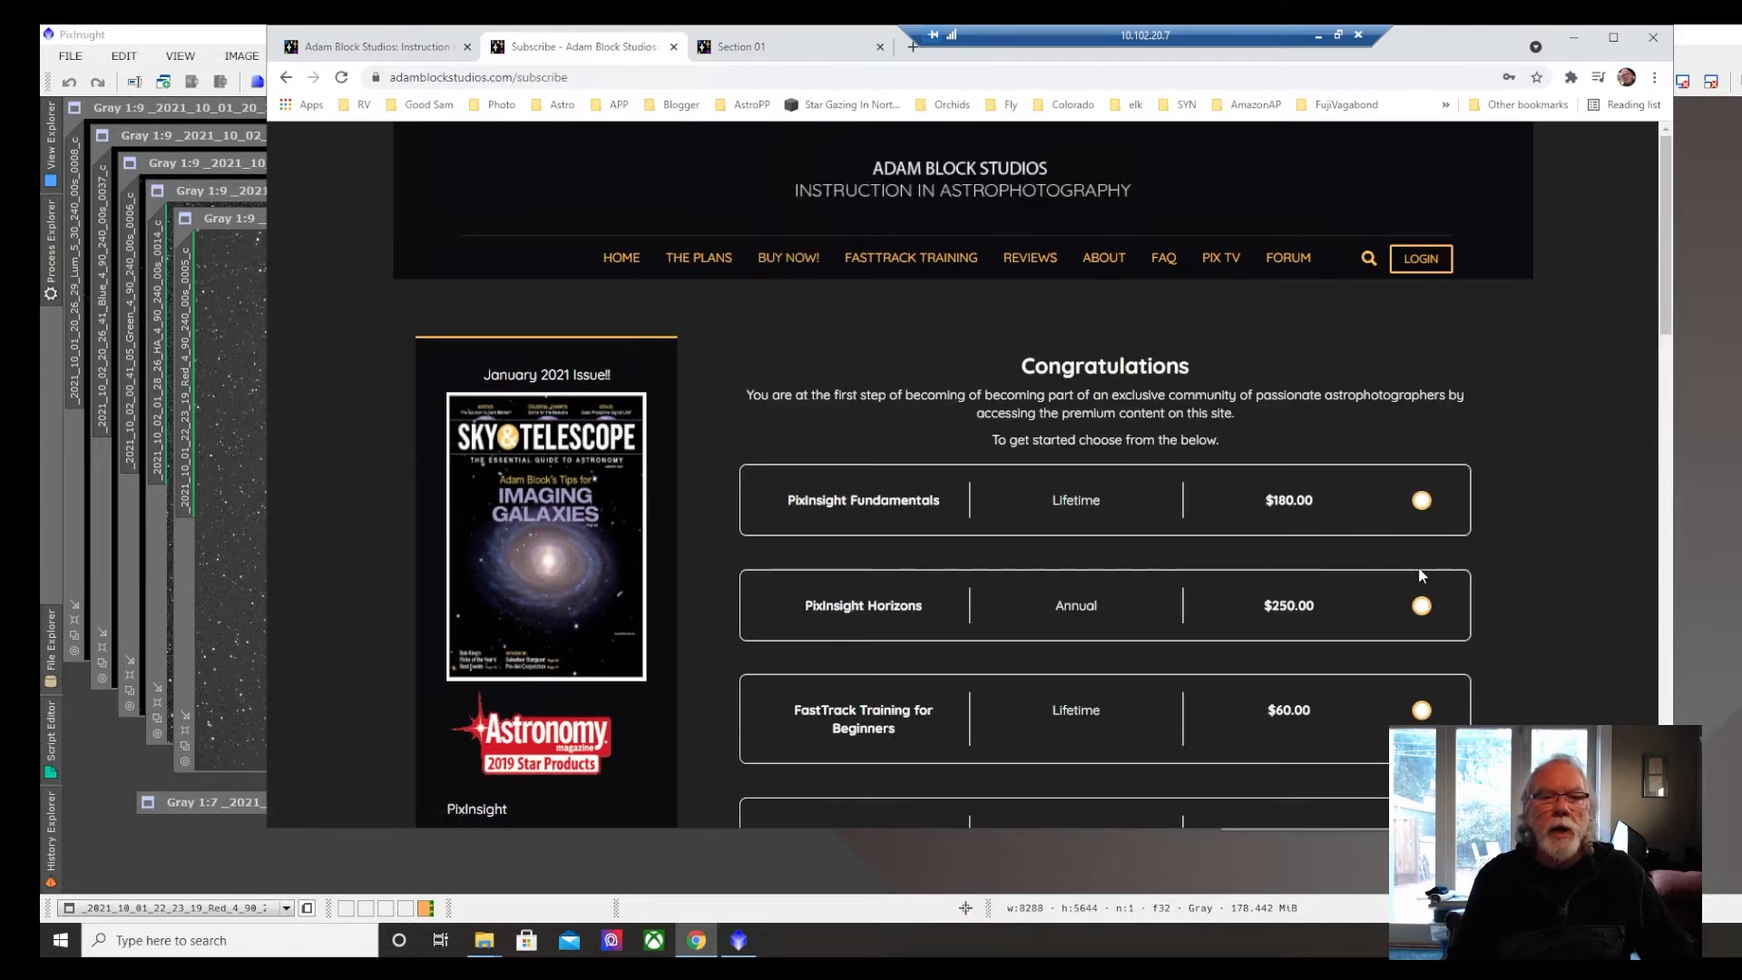
scroll("down", 3)
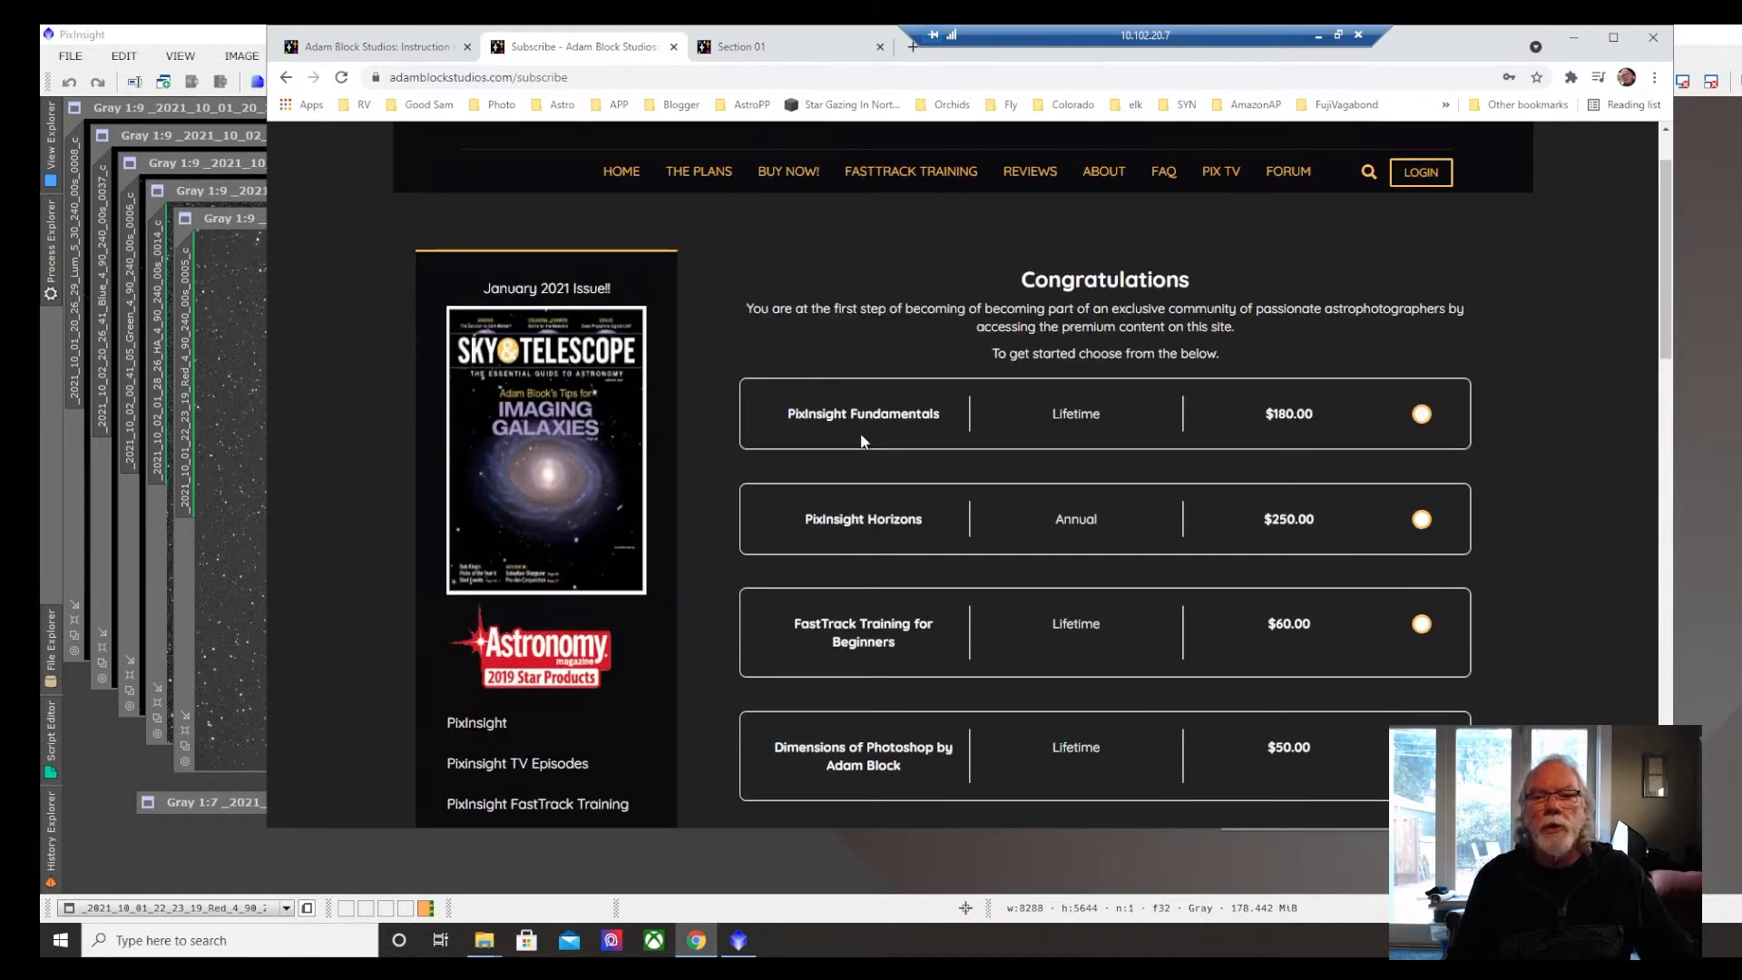
mouse_move(868, 432)
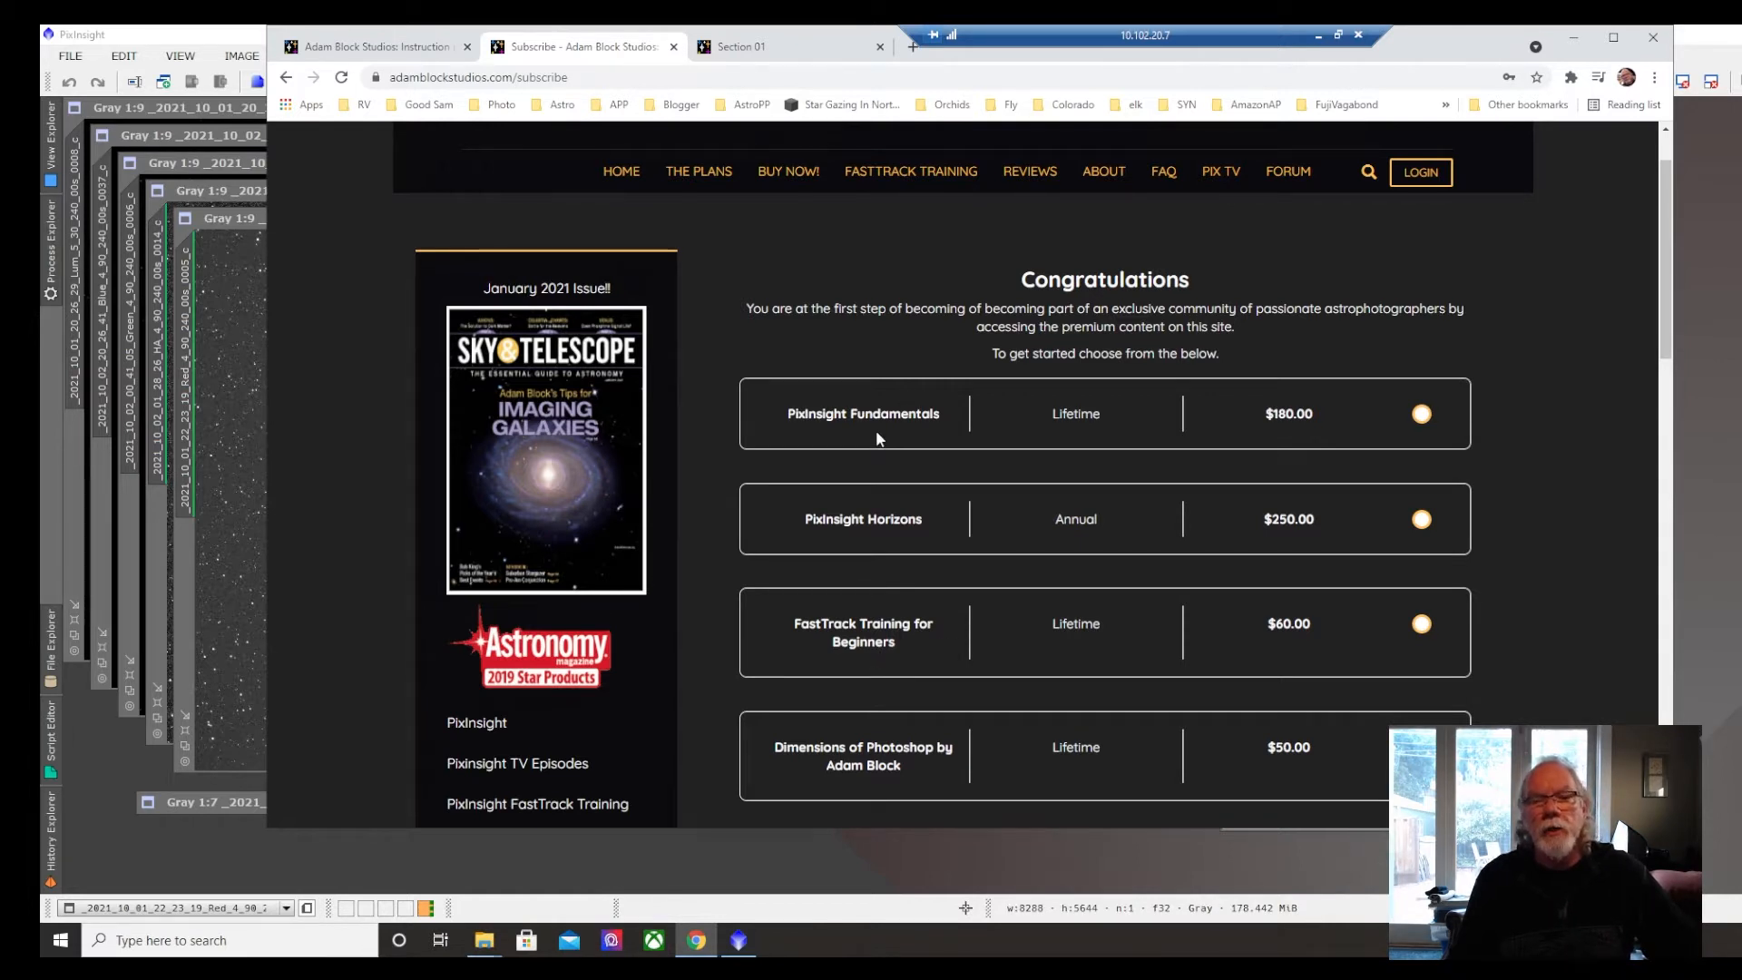
mouse_move(921, 652)
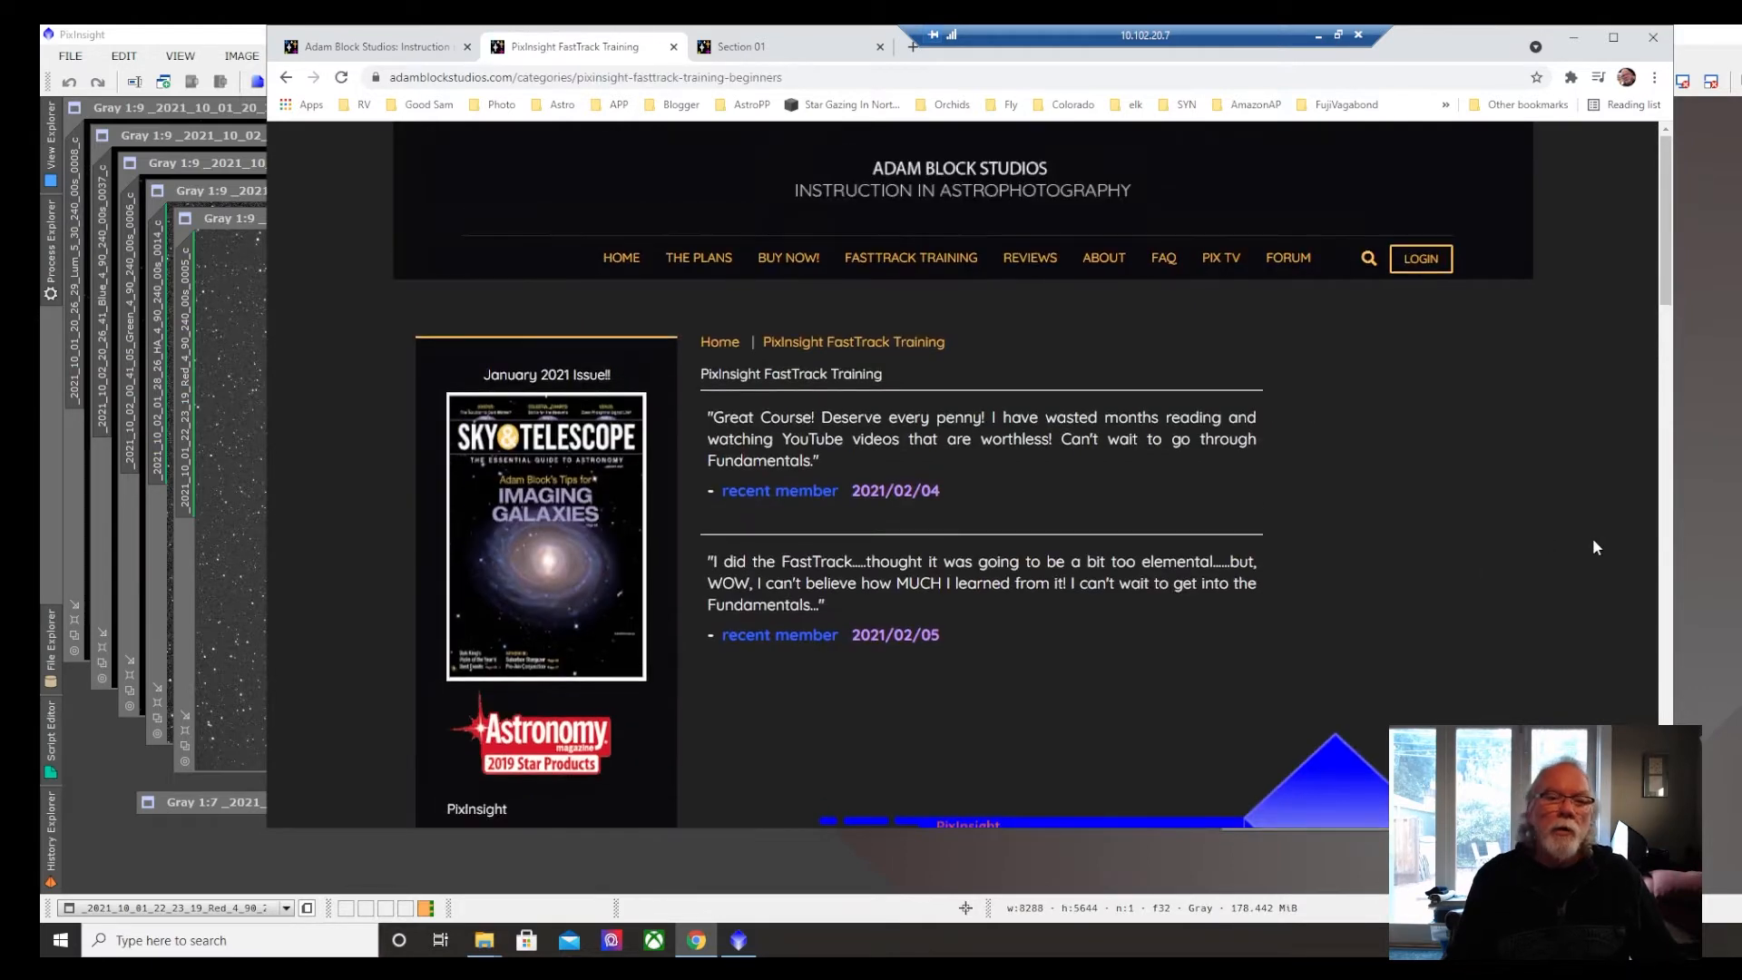
scroll("down", 3)
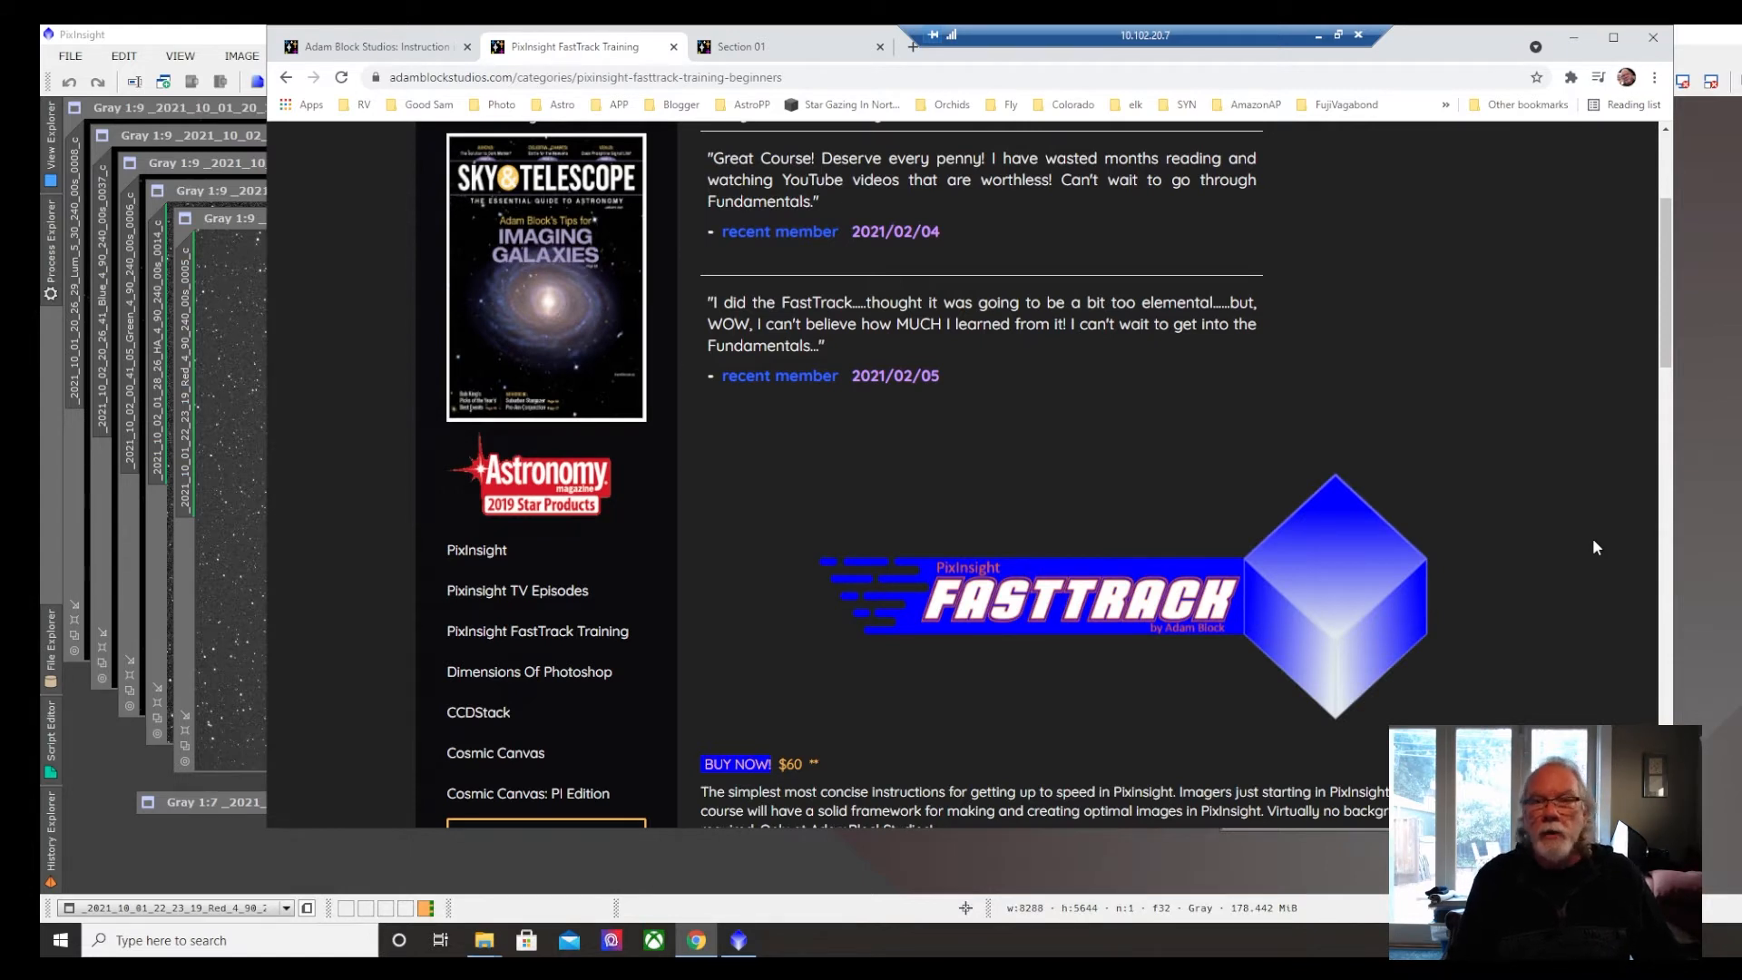
scroll("down", 3)
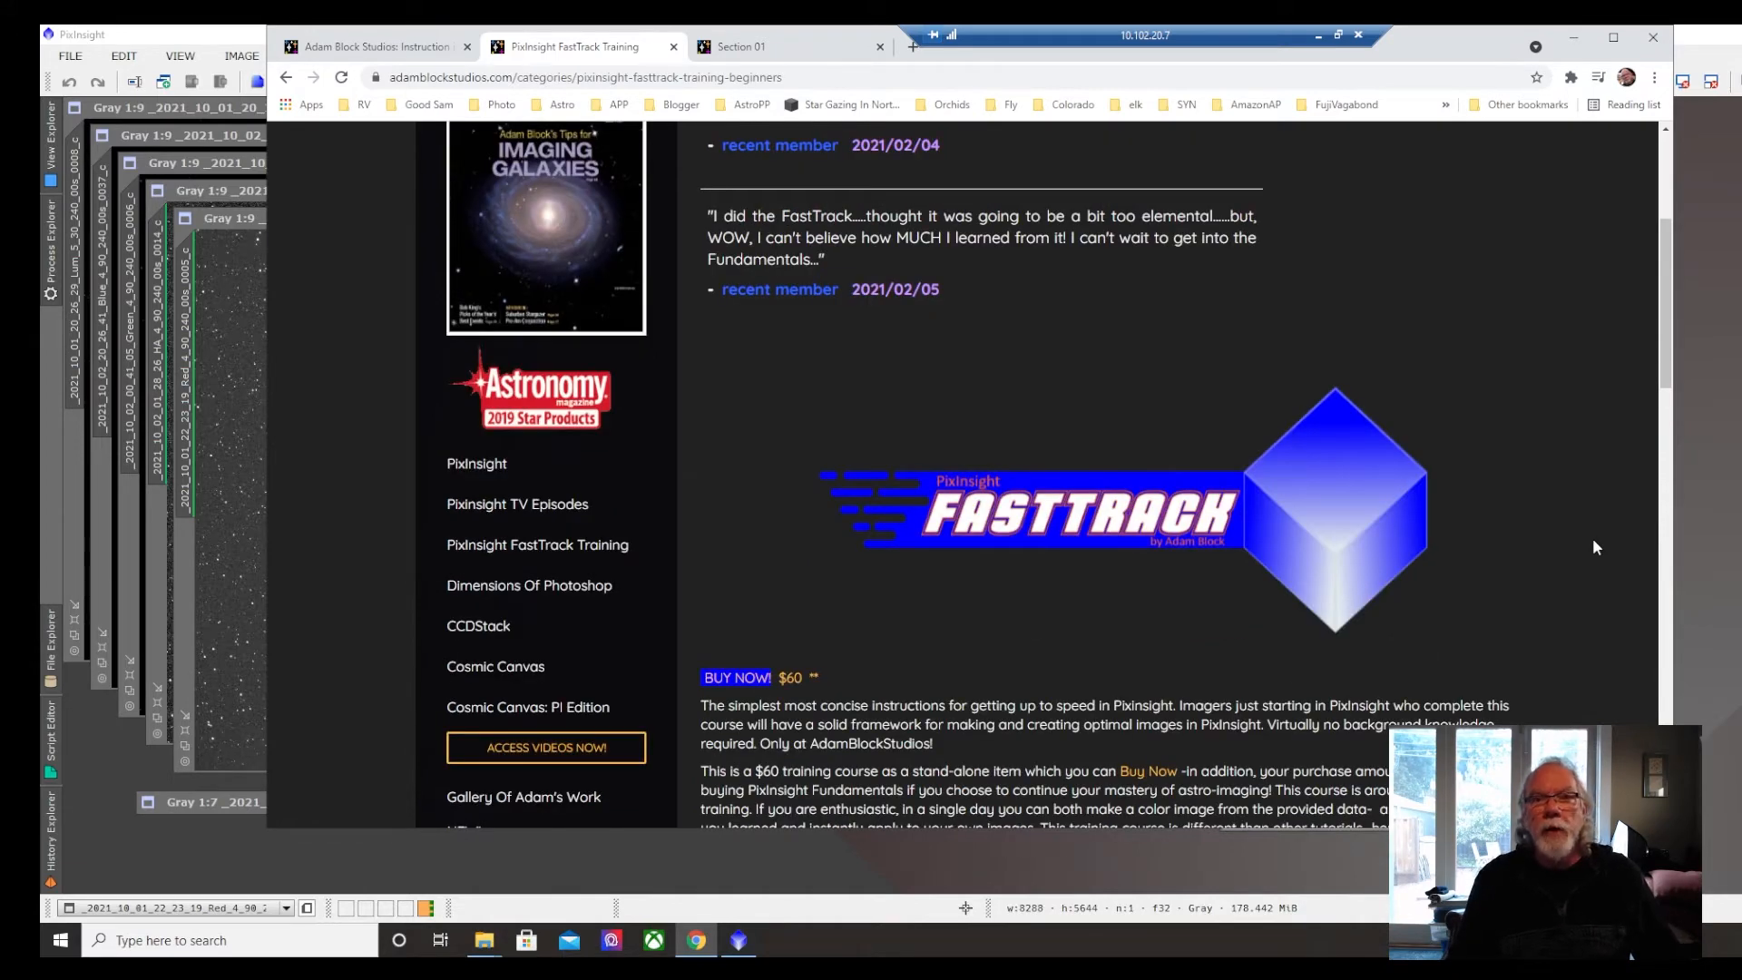
scroll("down", 3)
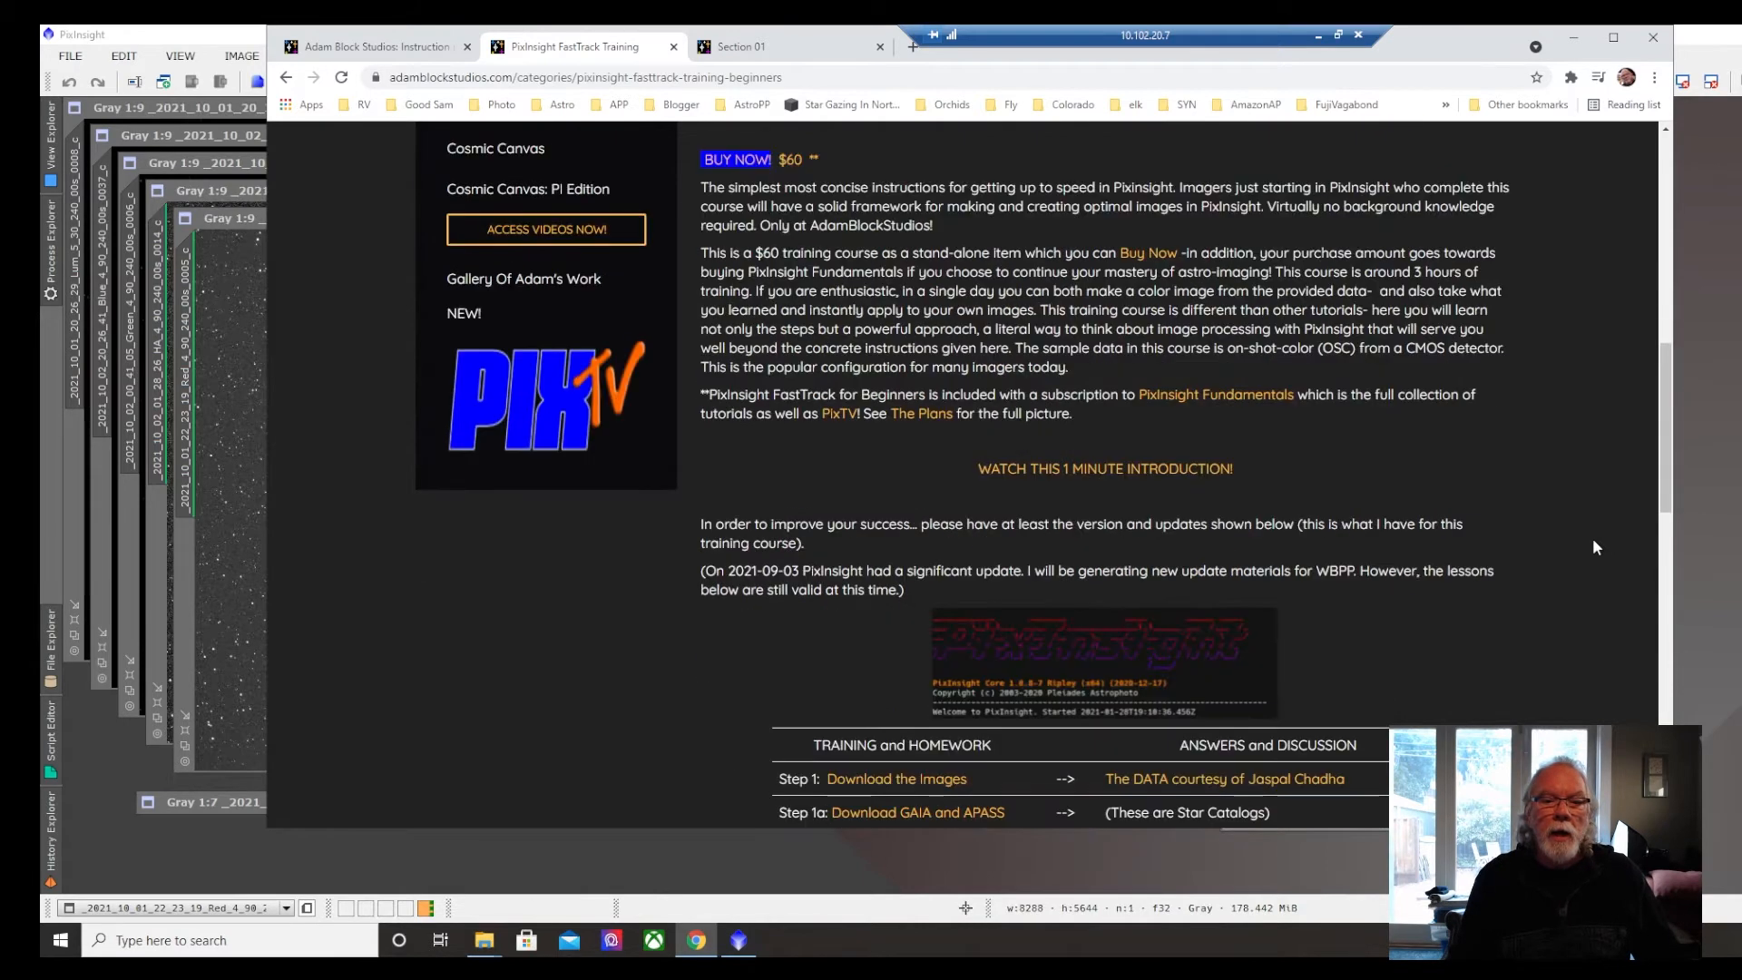
scroll("down", 3)
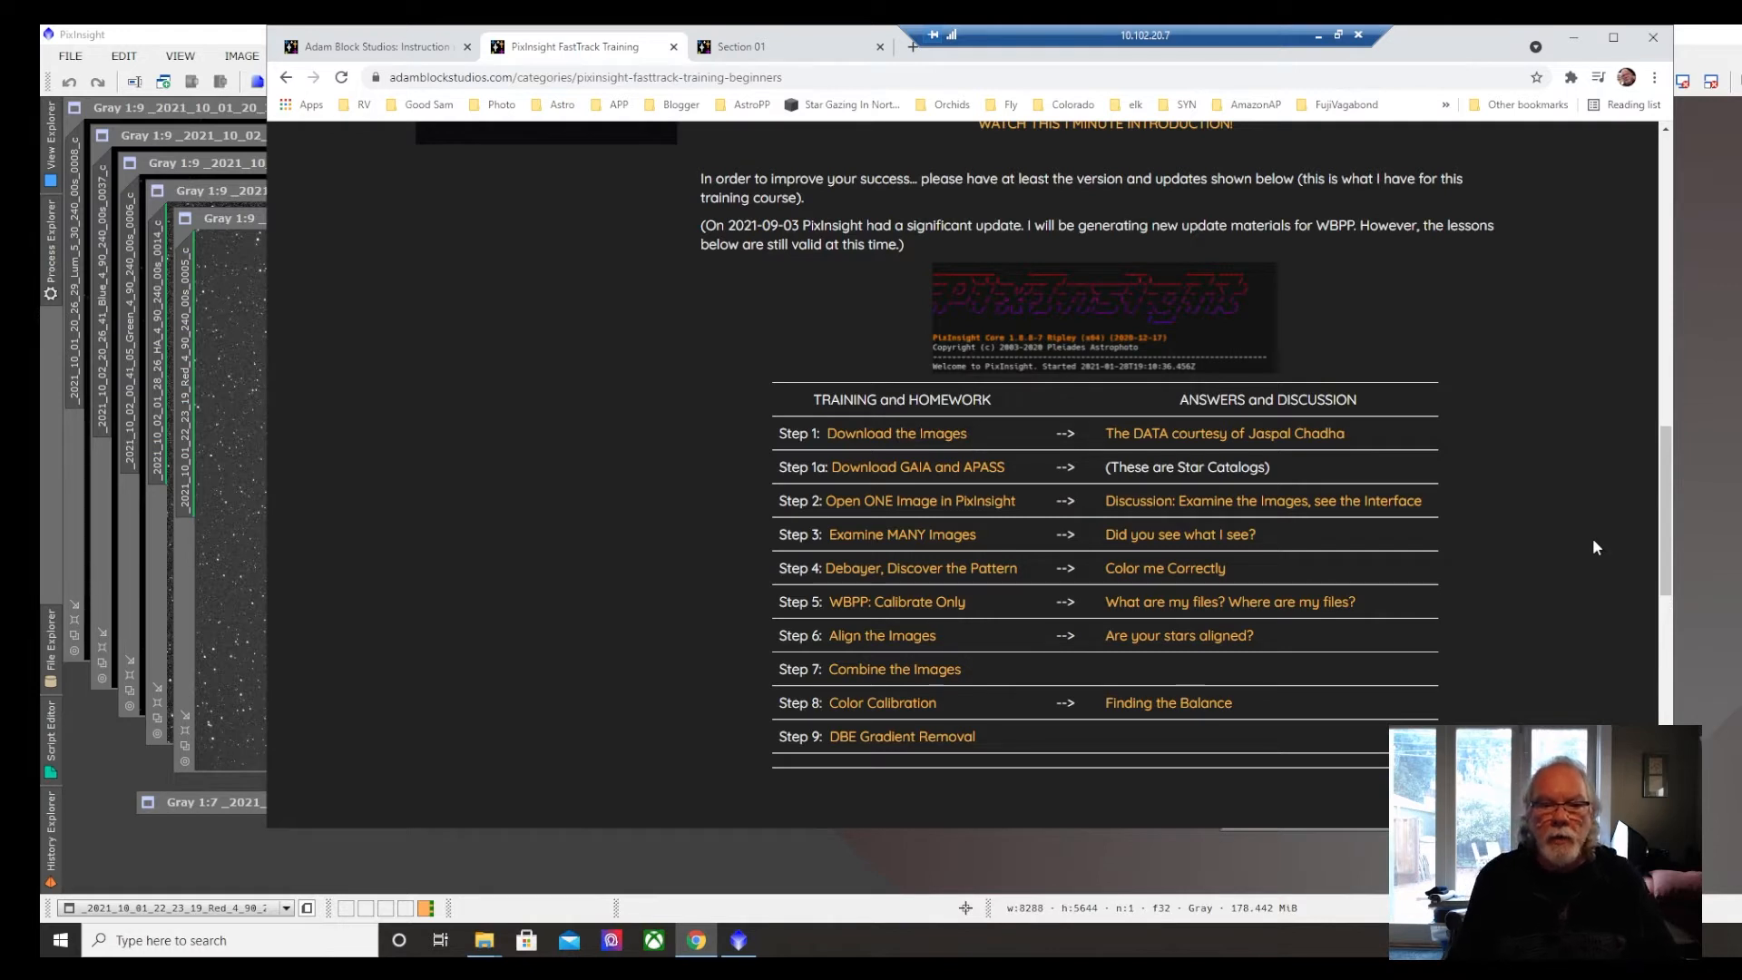
mouse_move(902, 735)
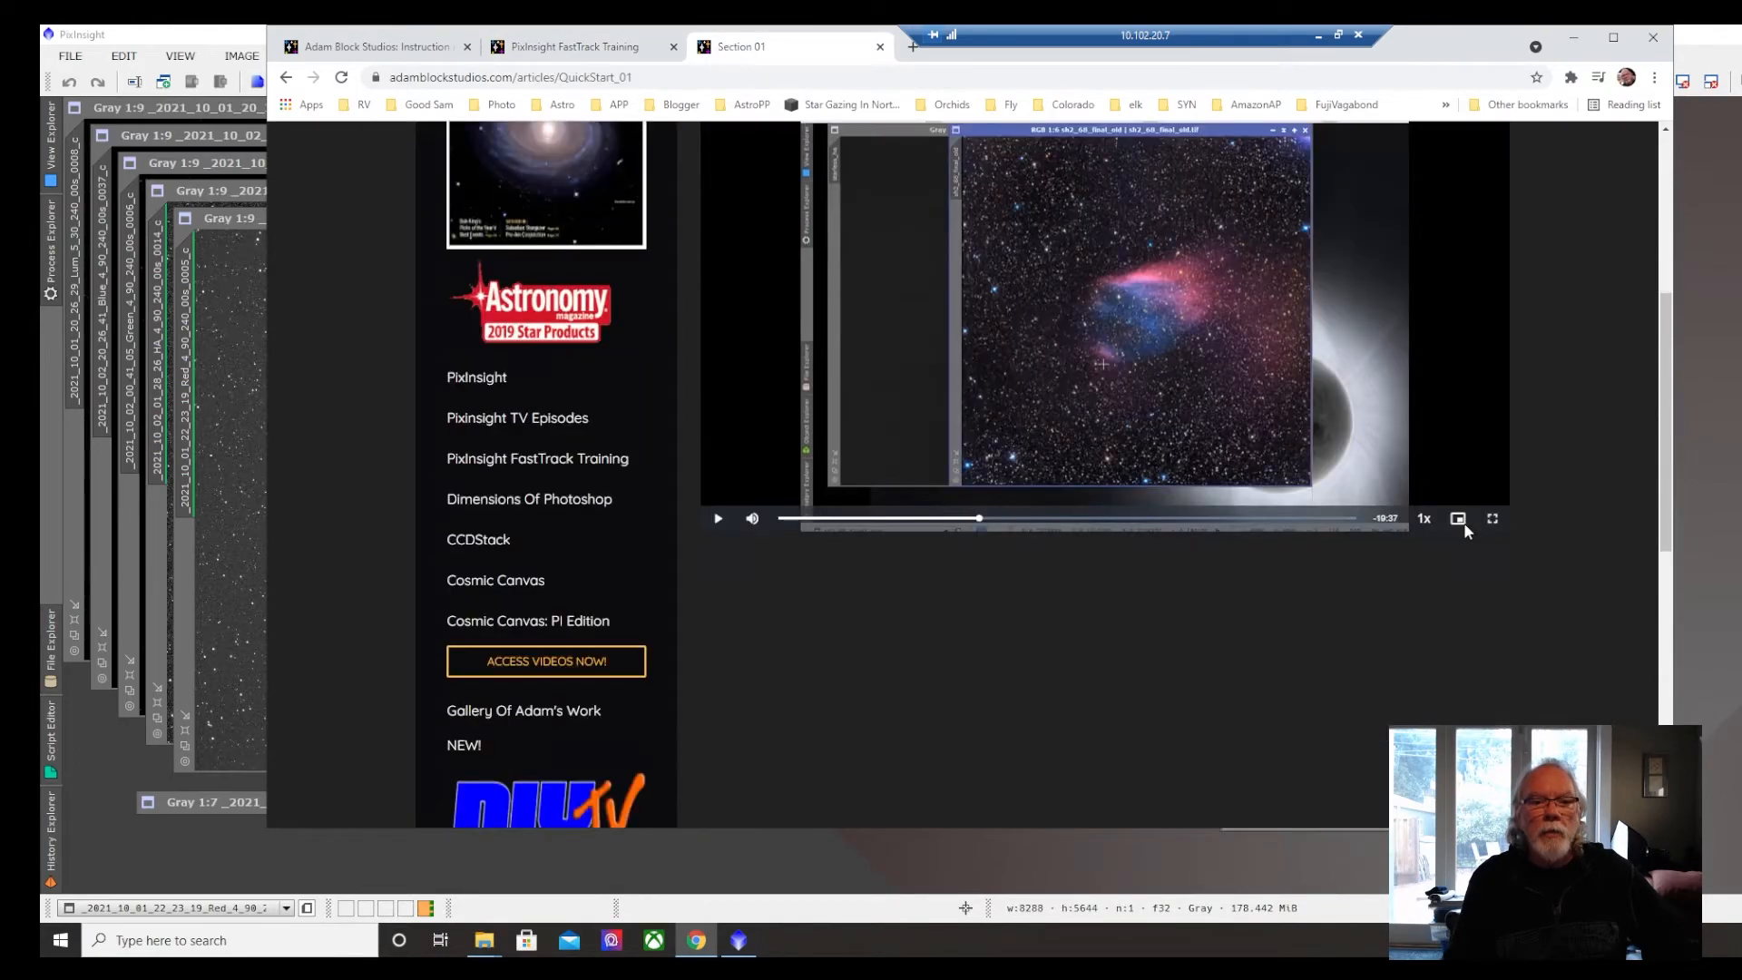
- Scroll down to the Section 01 lesson with its QuickStart_01 video
scroll("down", 3)
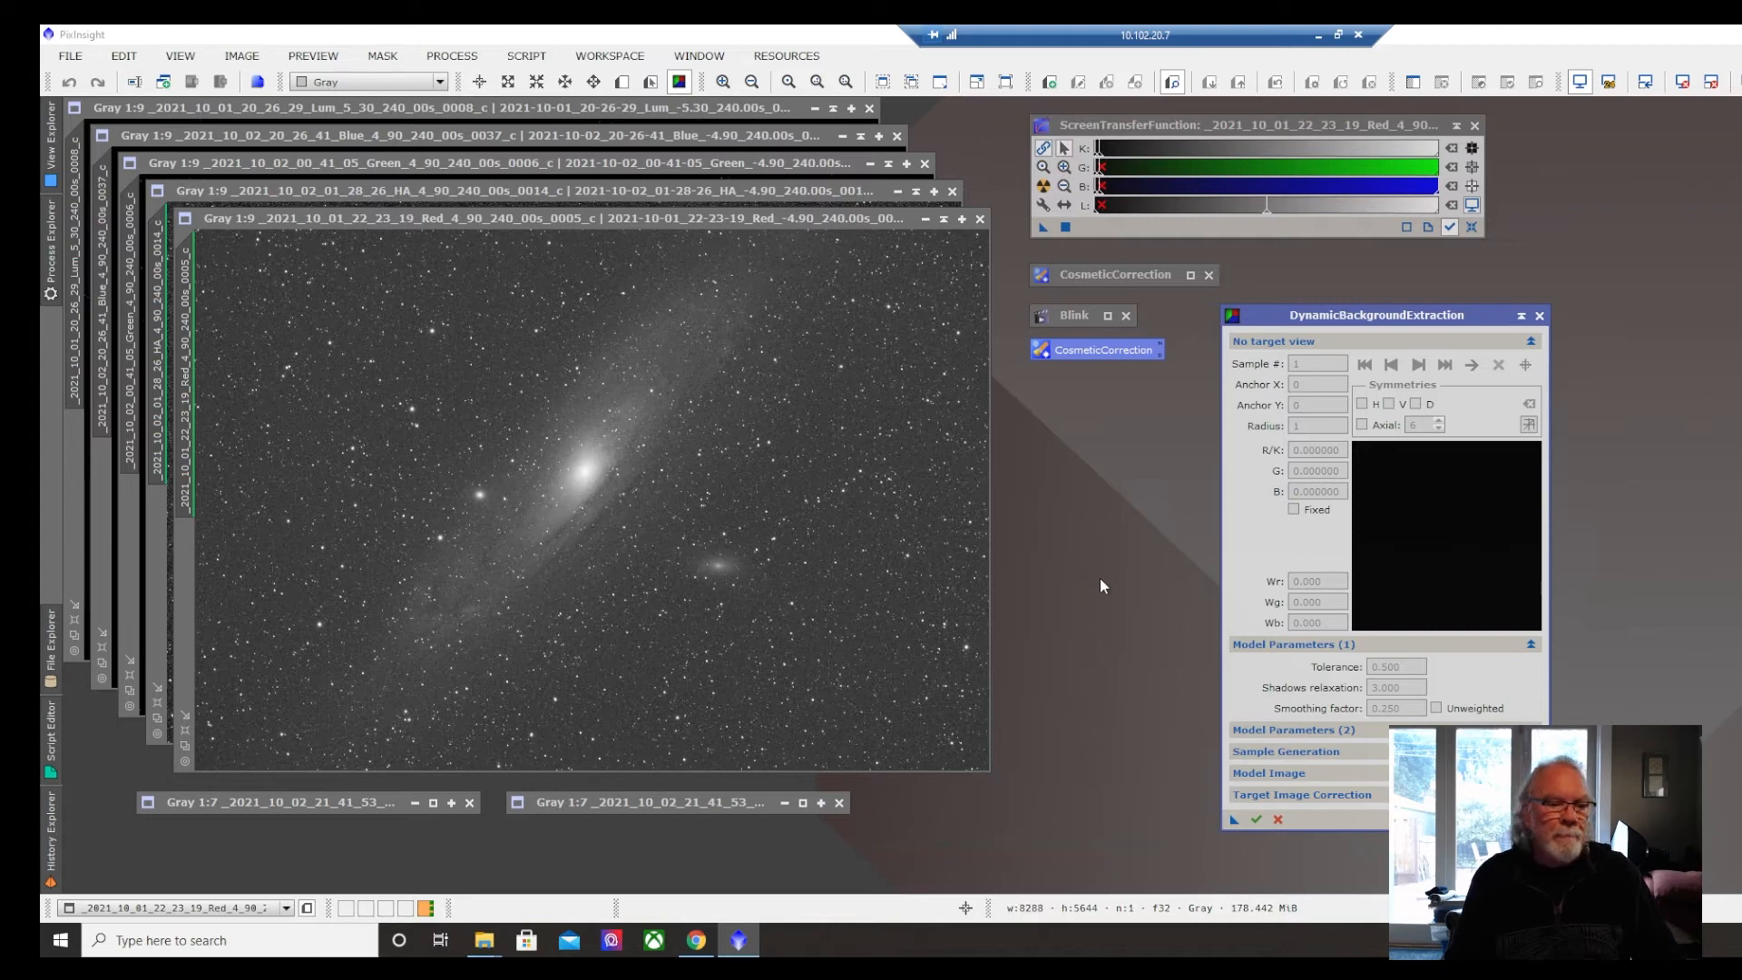
mouse_move(1057, 565)
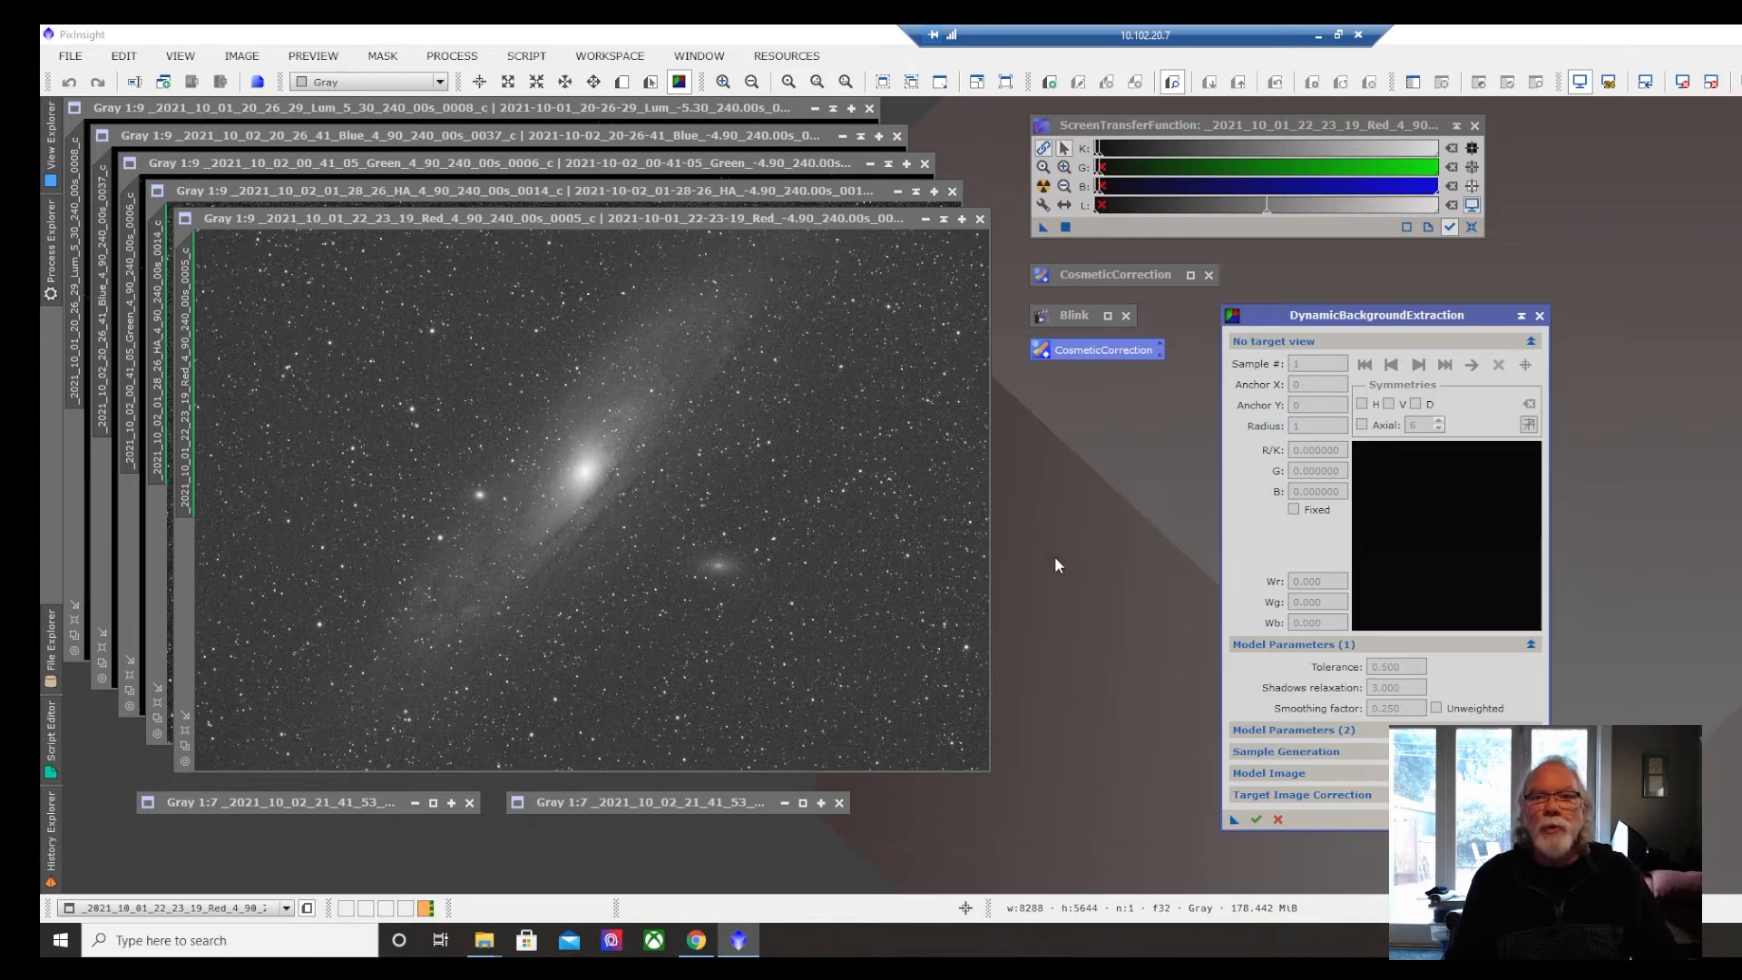
mouse_move(679, 533)
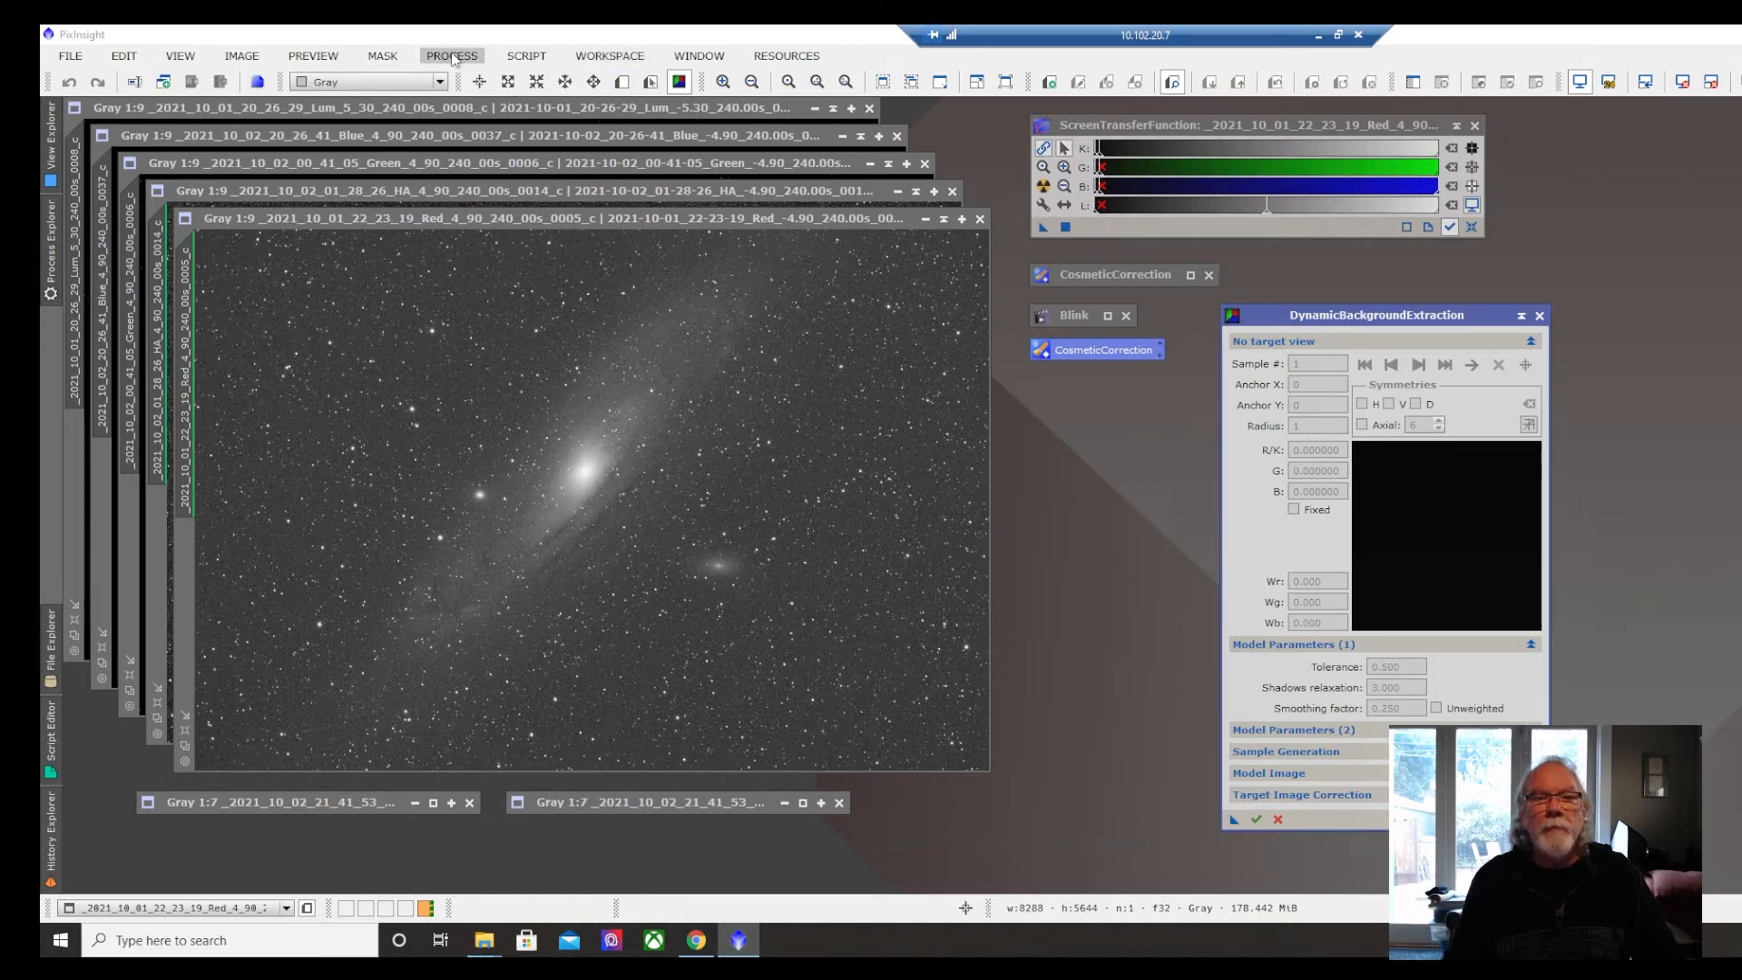
left_click(452, 56)
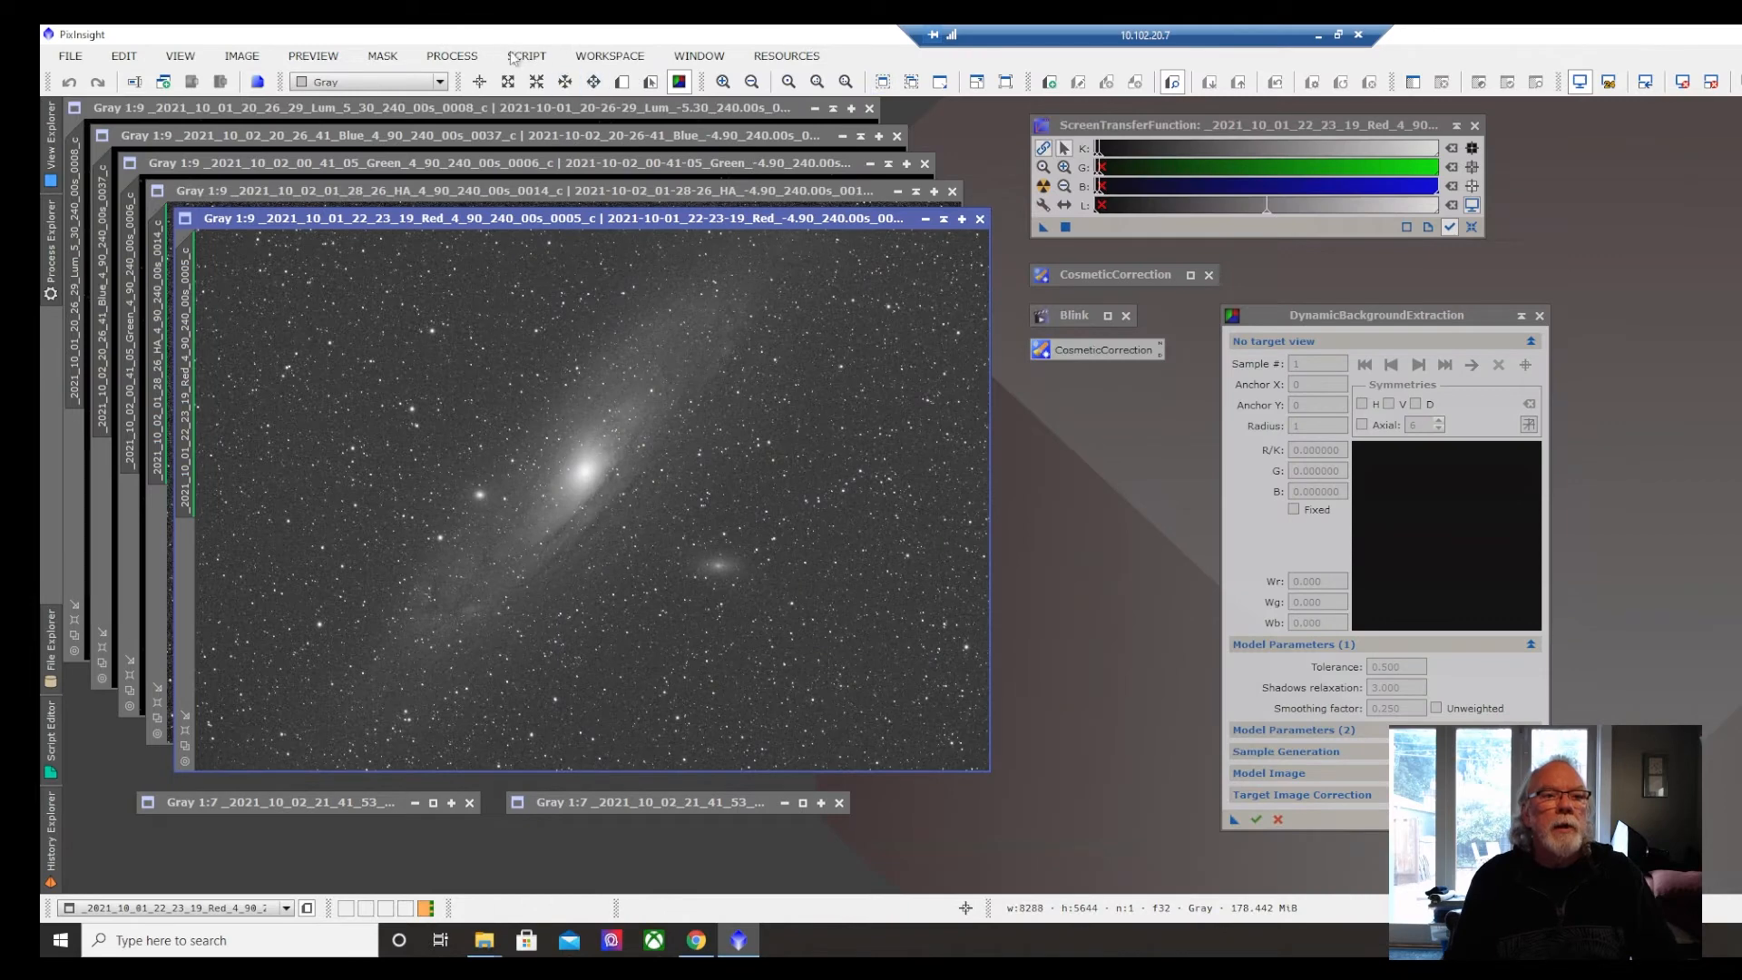
left_click(526, 57)
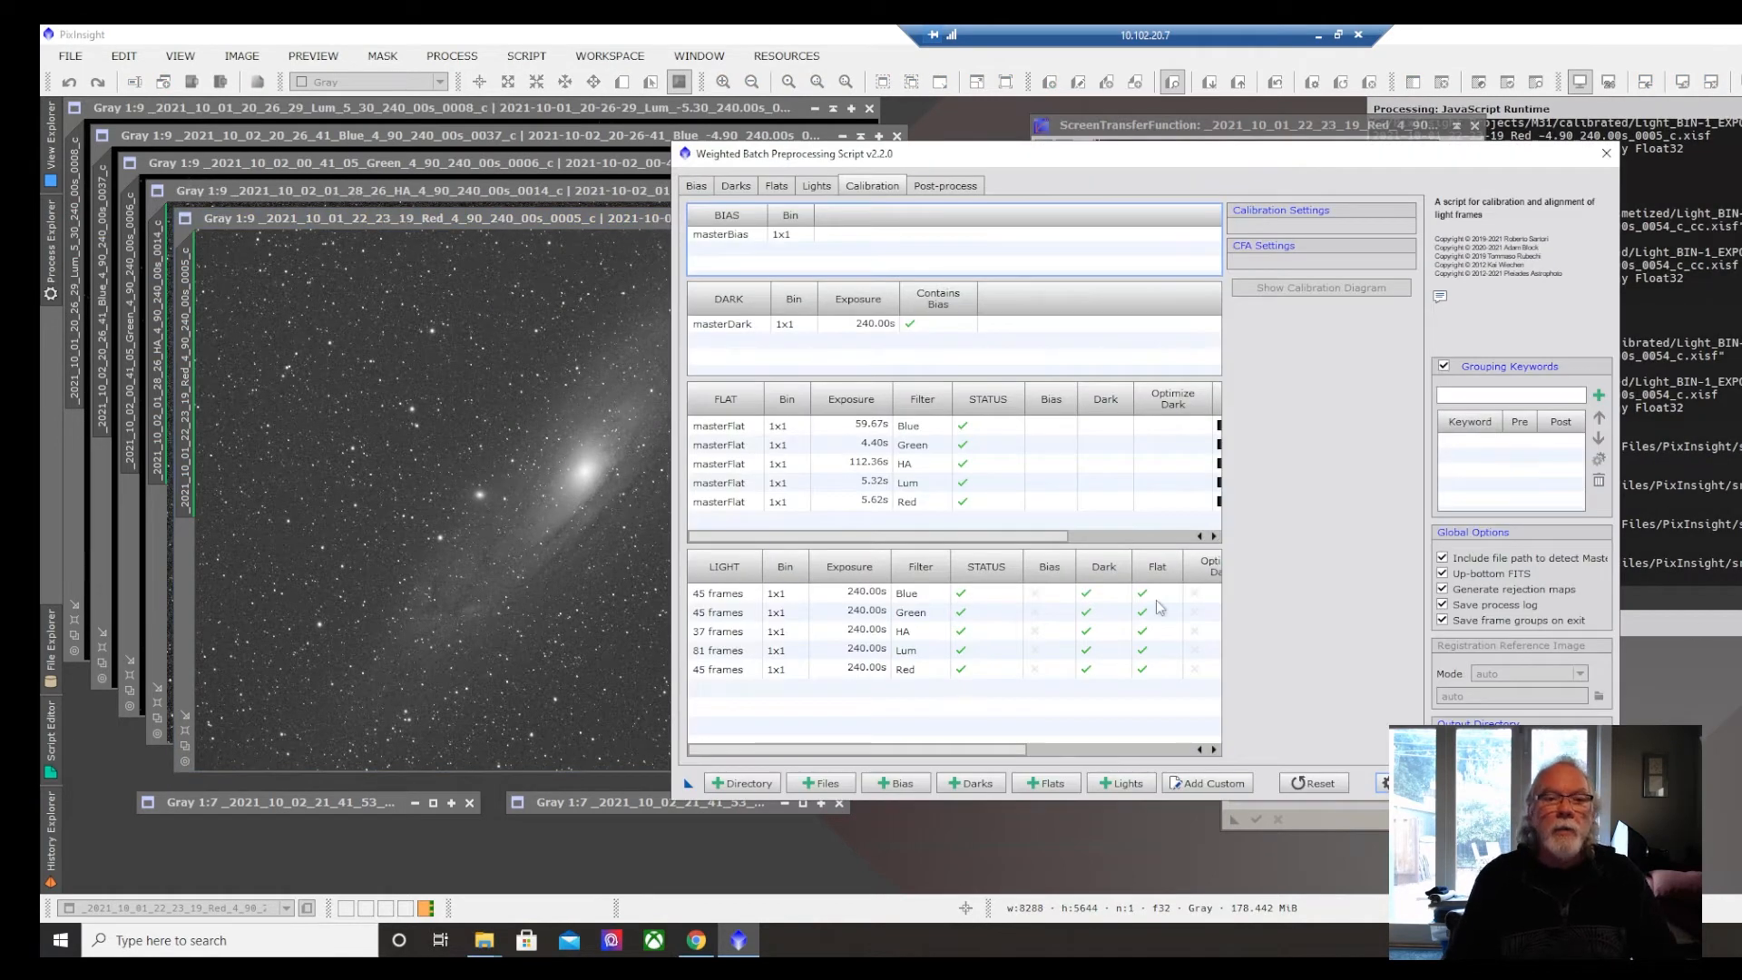
mouse_move(1359, 724)
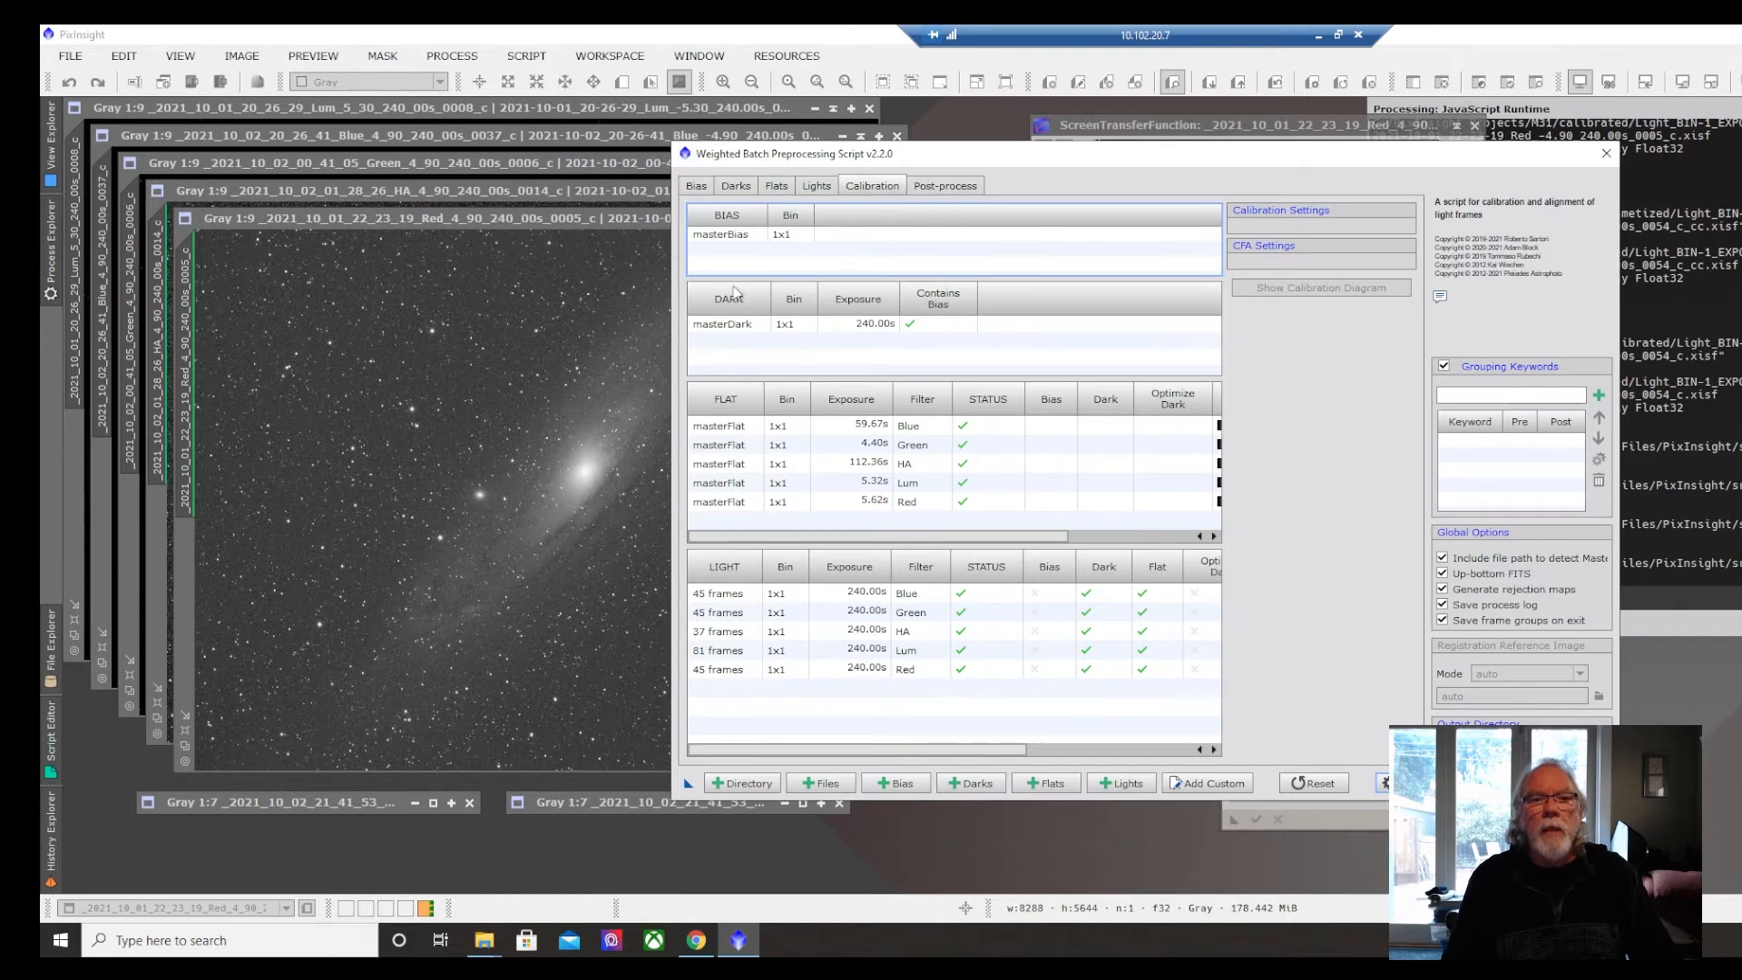
mouse_move(828, 245)
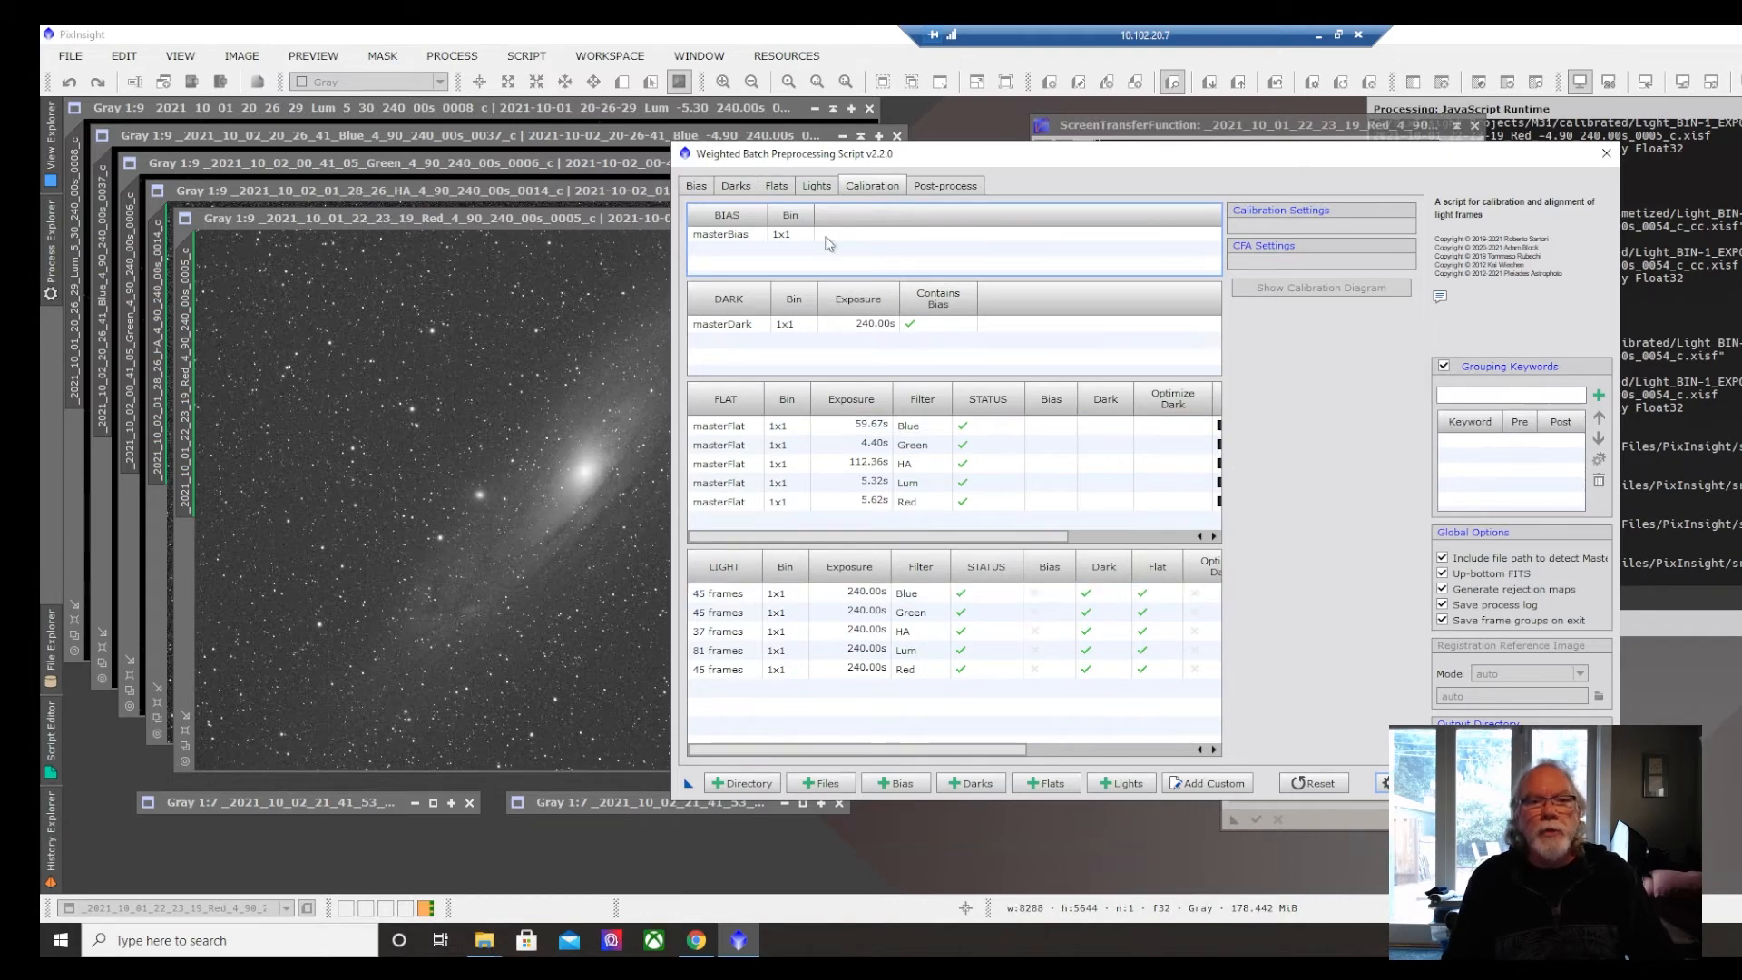
- Check the Flats list, then select the Green light frame group on the Calibration tab in WBPP
left_click(775, 185)
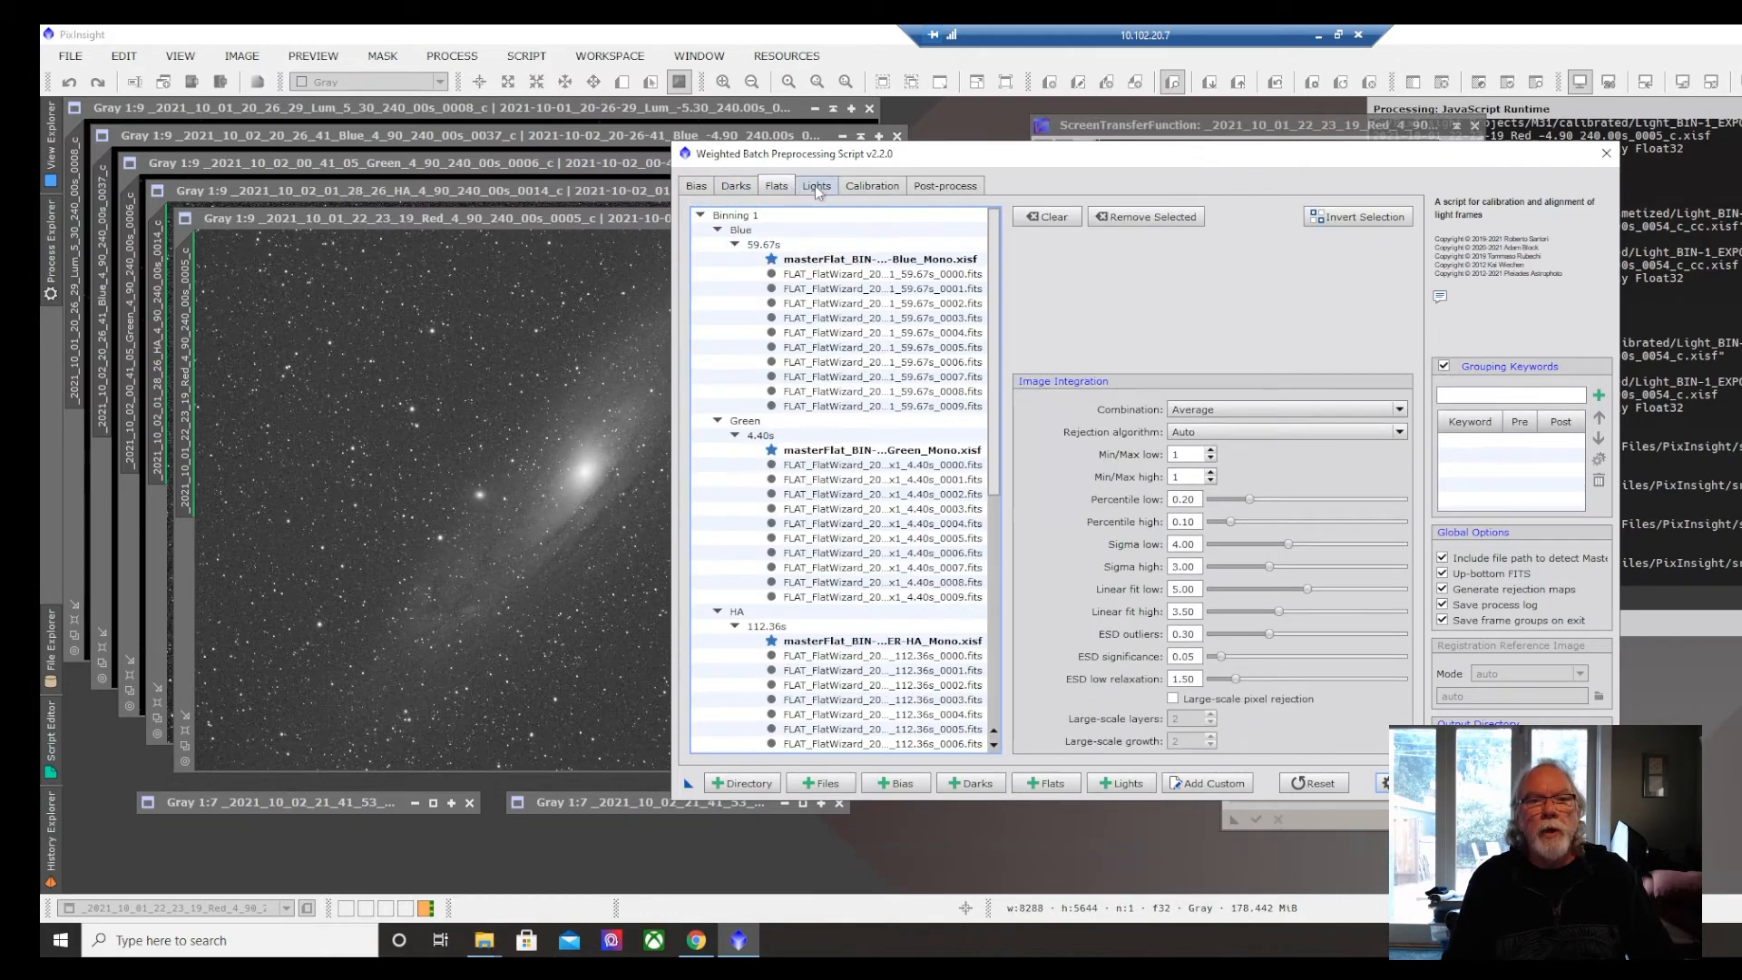
left_click(871, 185)
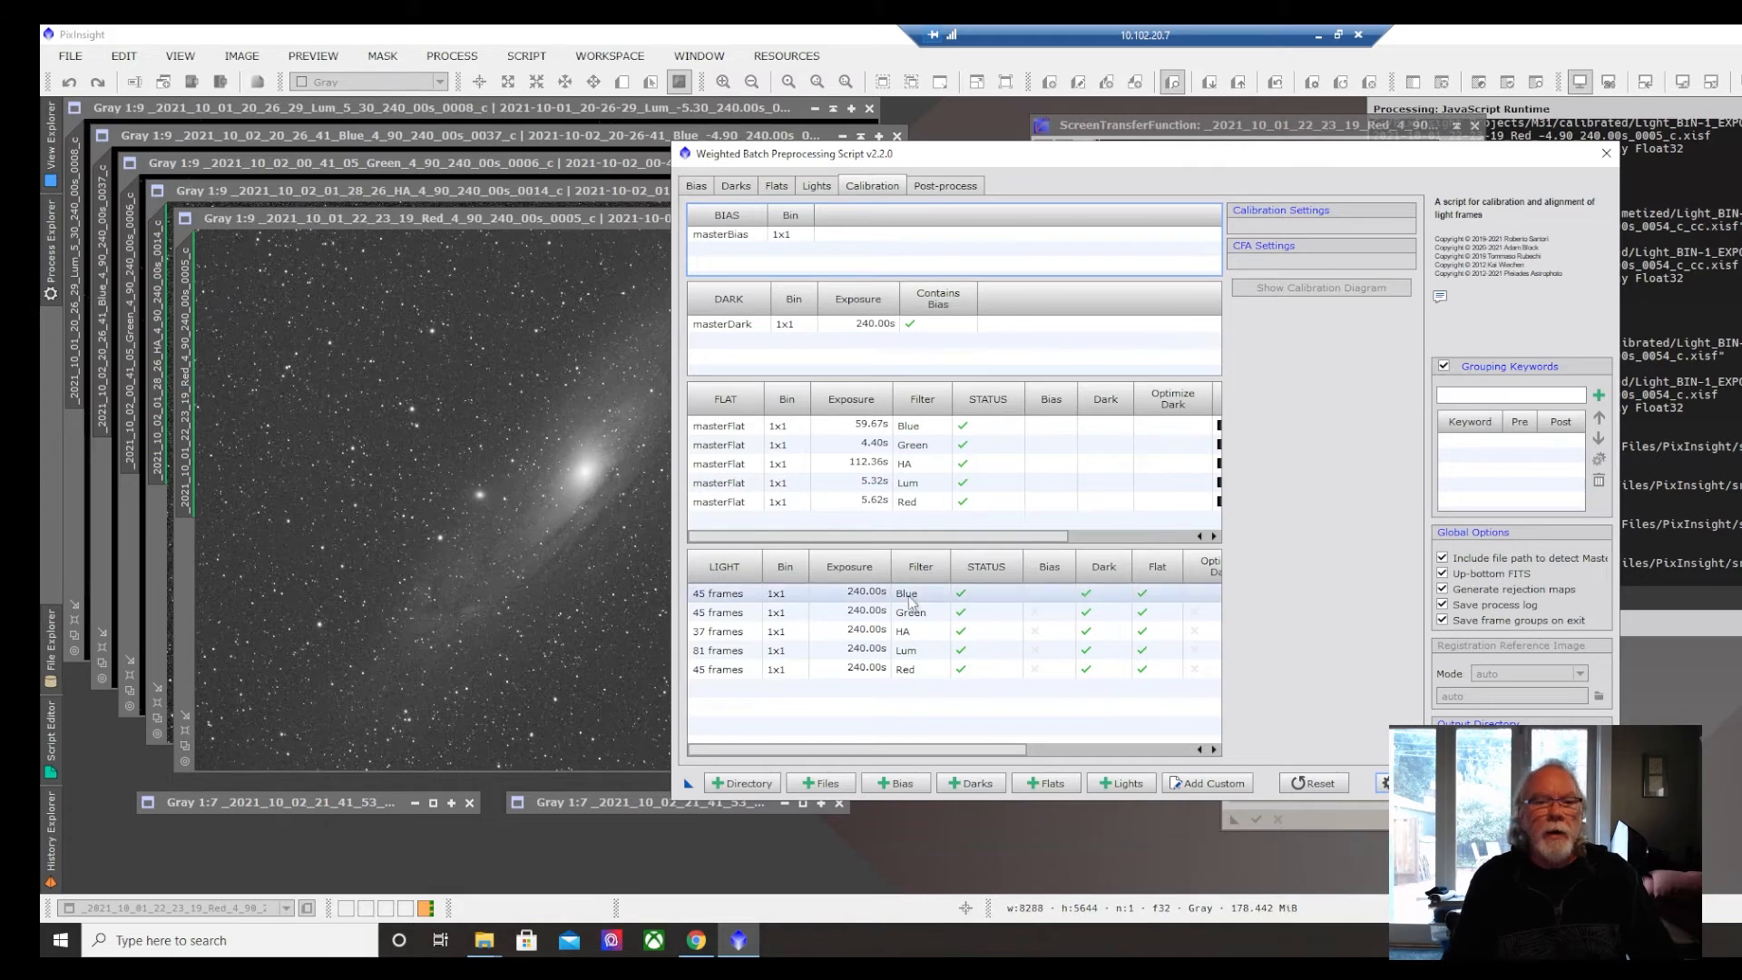
left_click(912, 612)
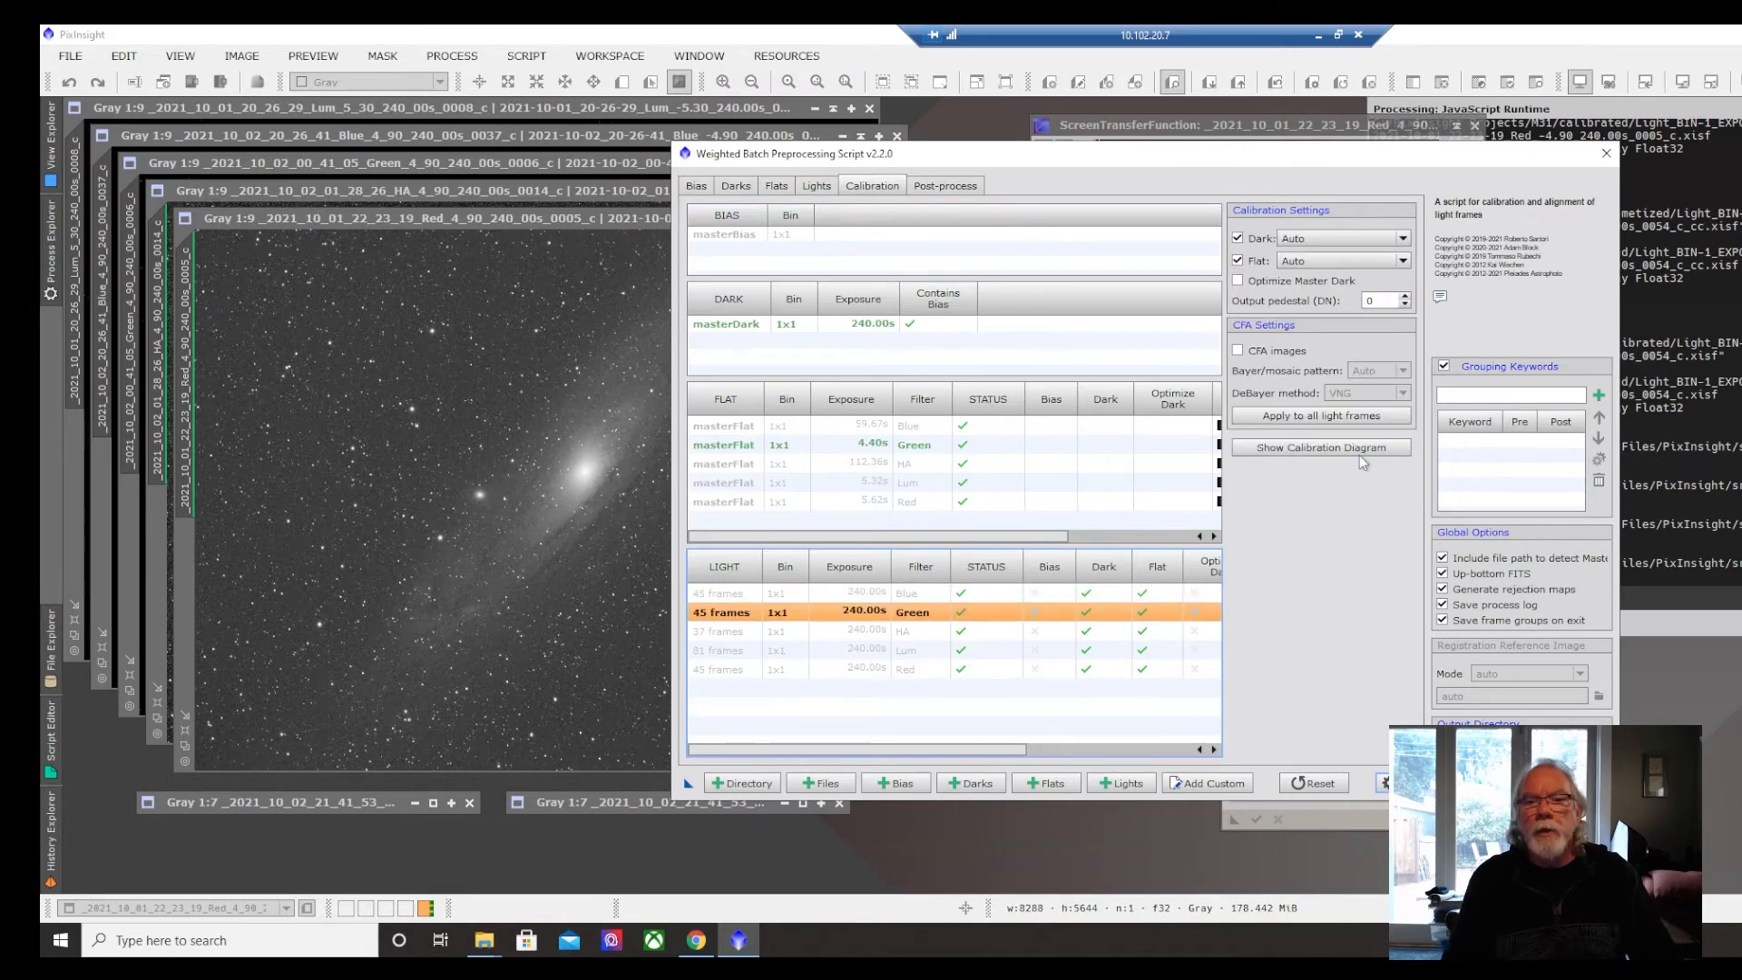
left_click(1319, 447)
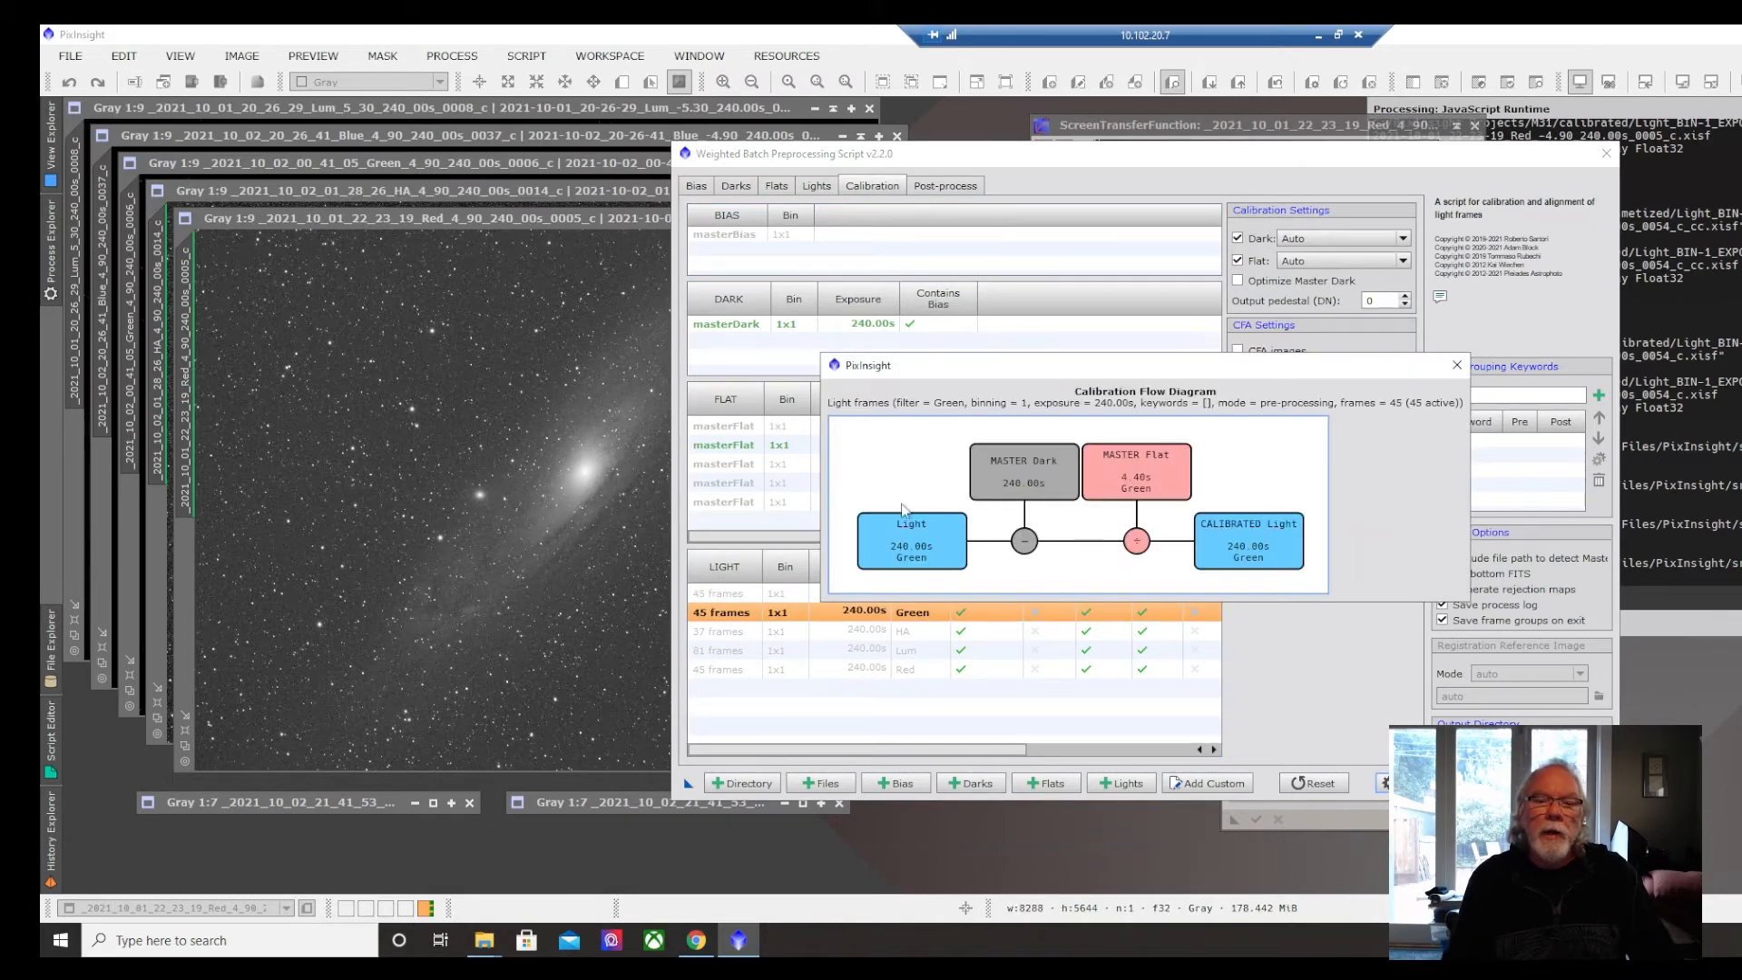
mouse_move(1276, 626)
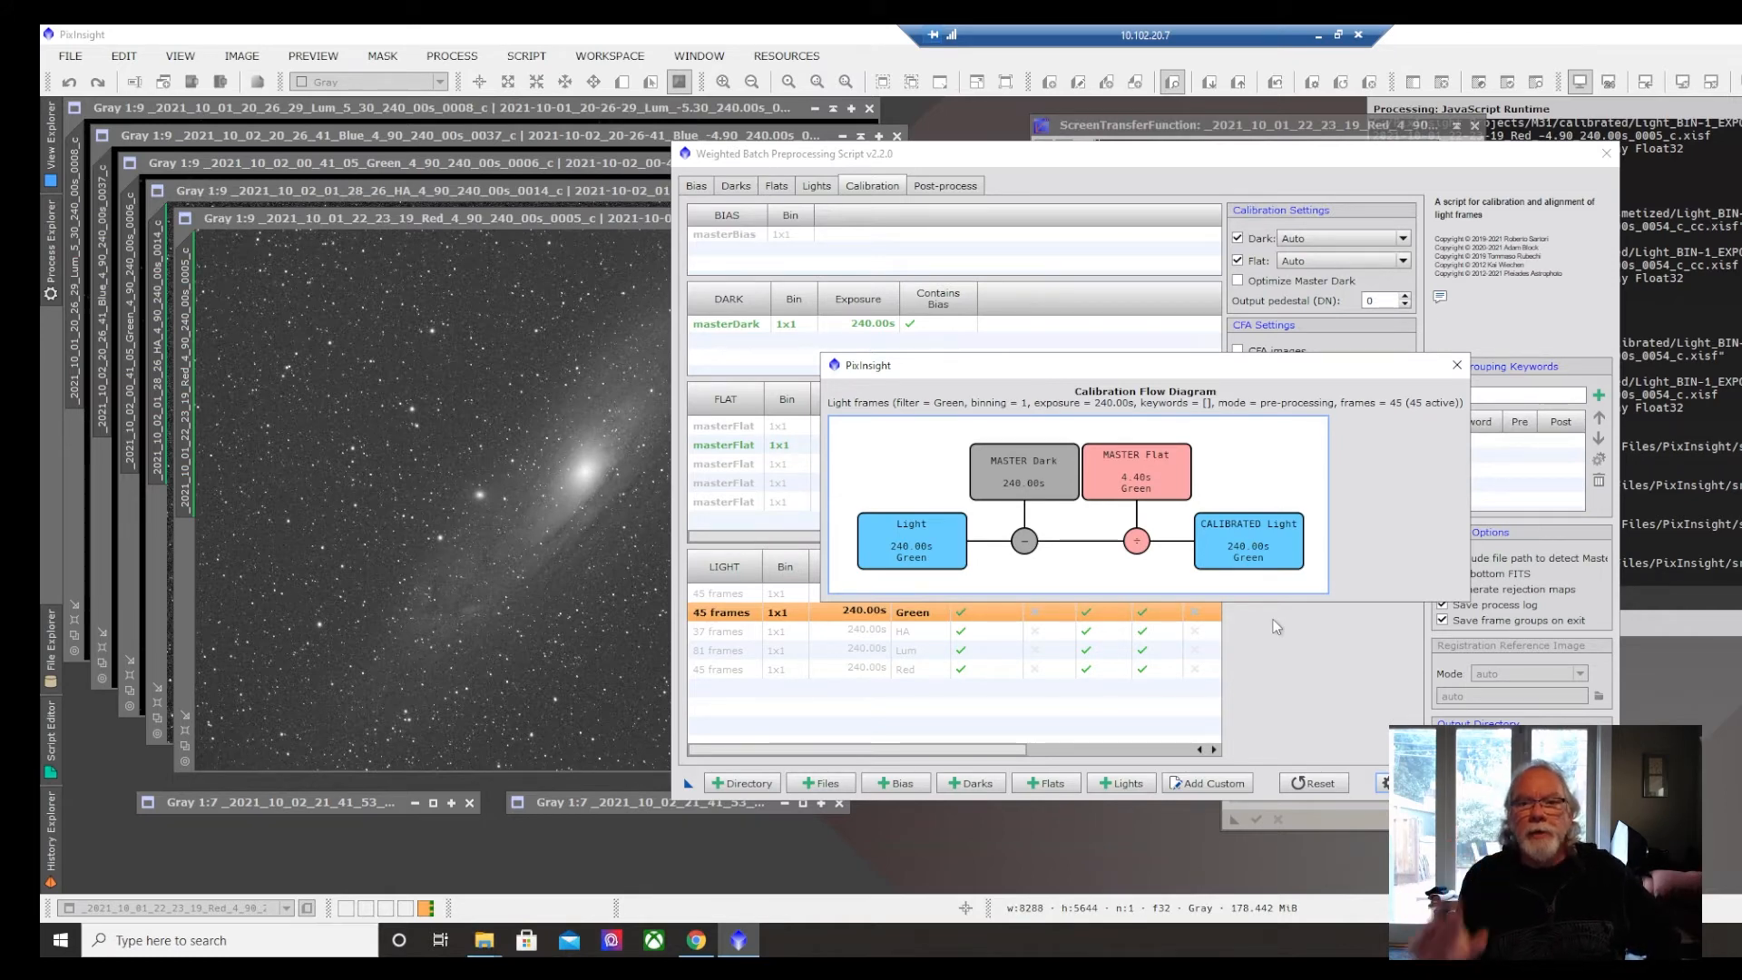
mouse_move(1455, 367)
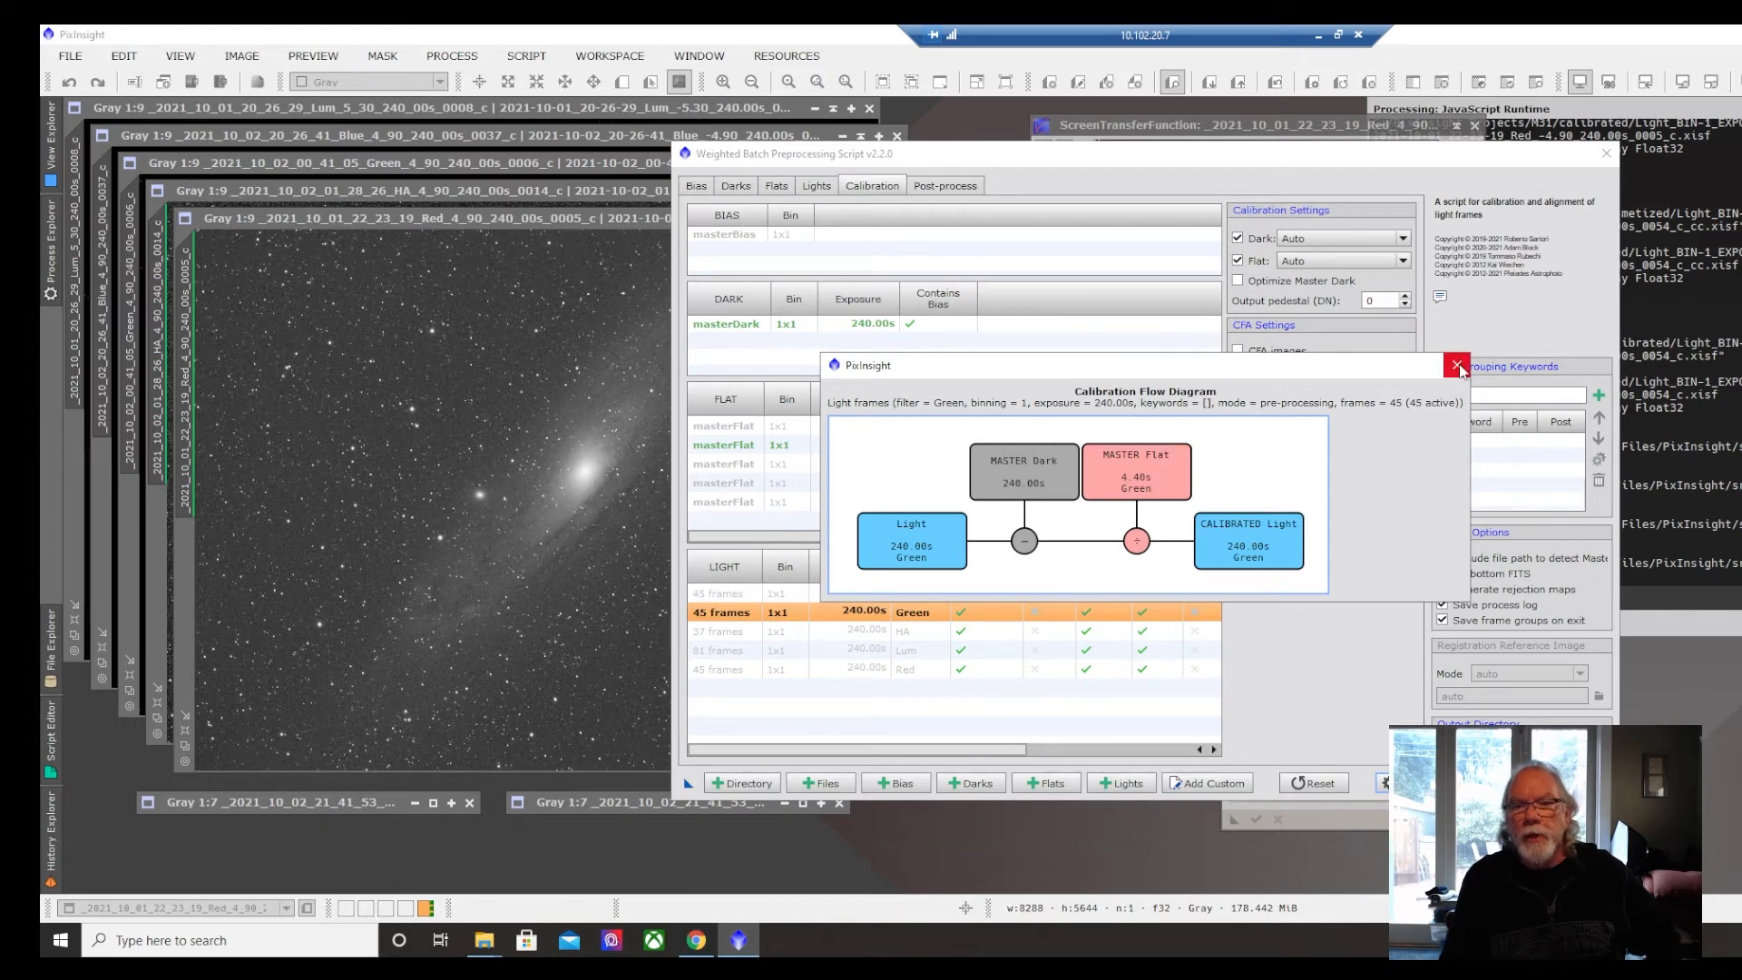
left_click(1458, 367)
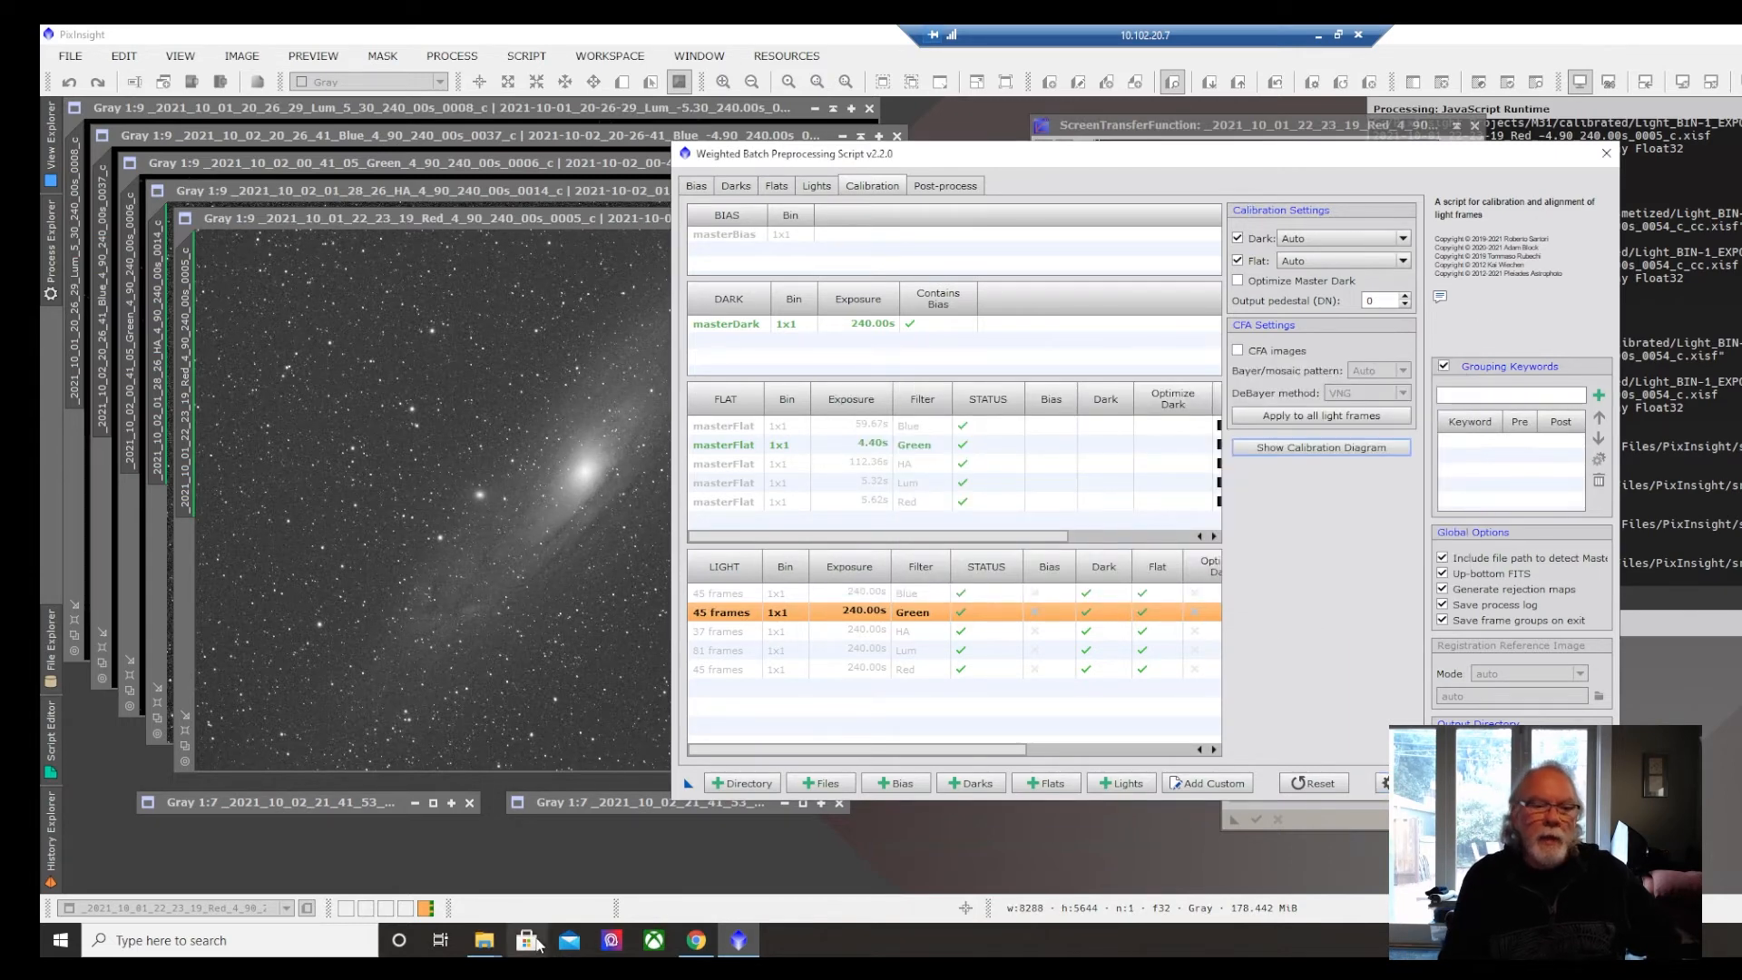
mouse_move(483, 940)
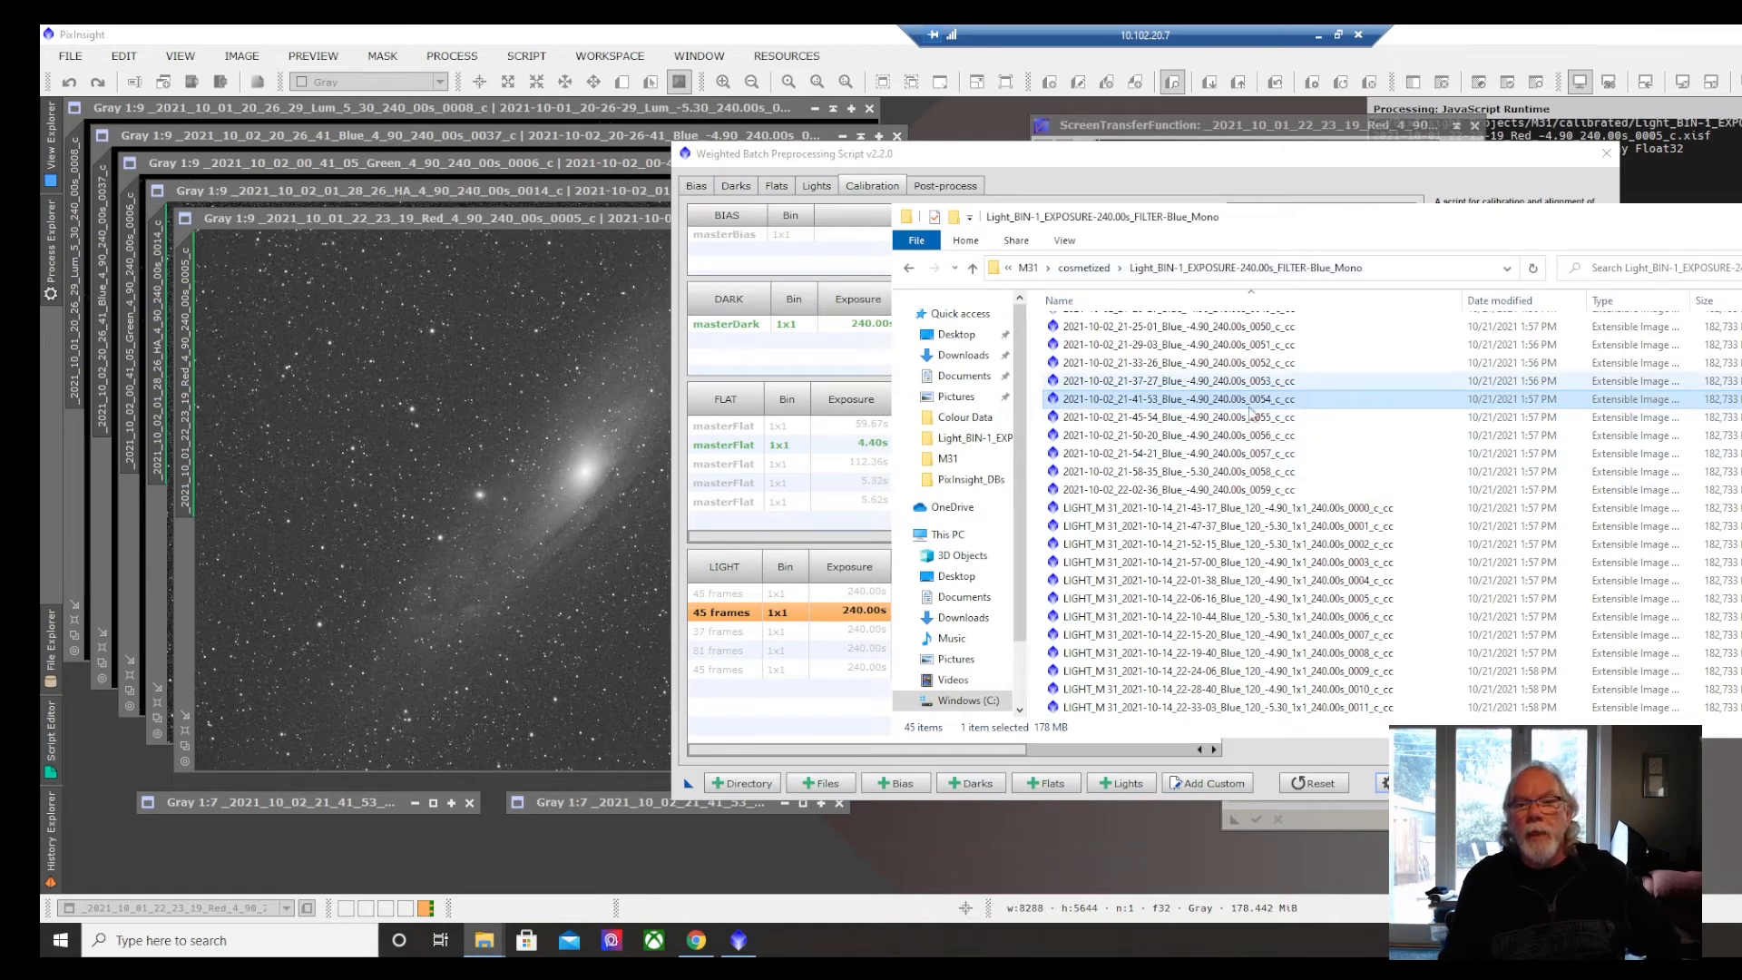
- Browse cosmetized Blue lights, go up to M31, enter the calibrated folder and select the Red light folder
left_click(1203, 454)
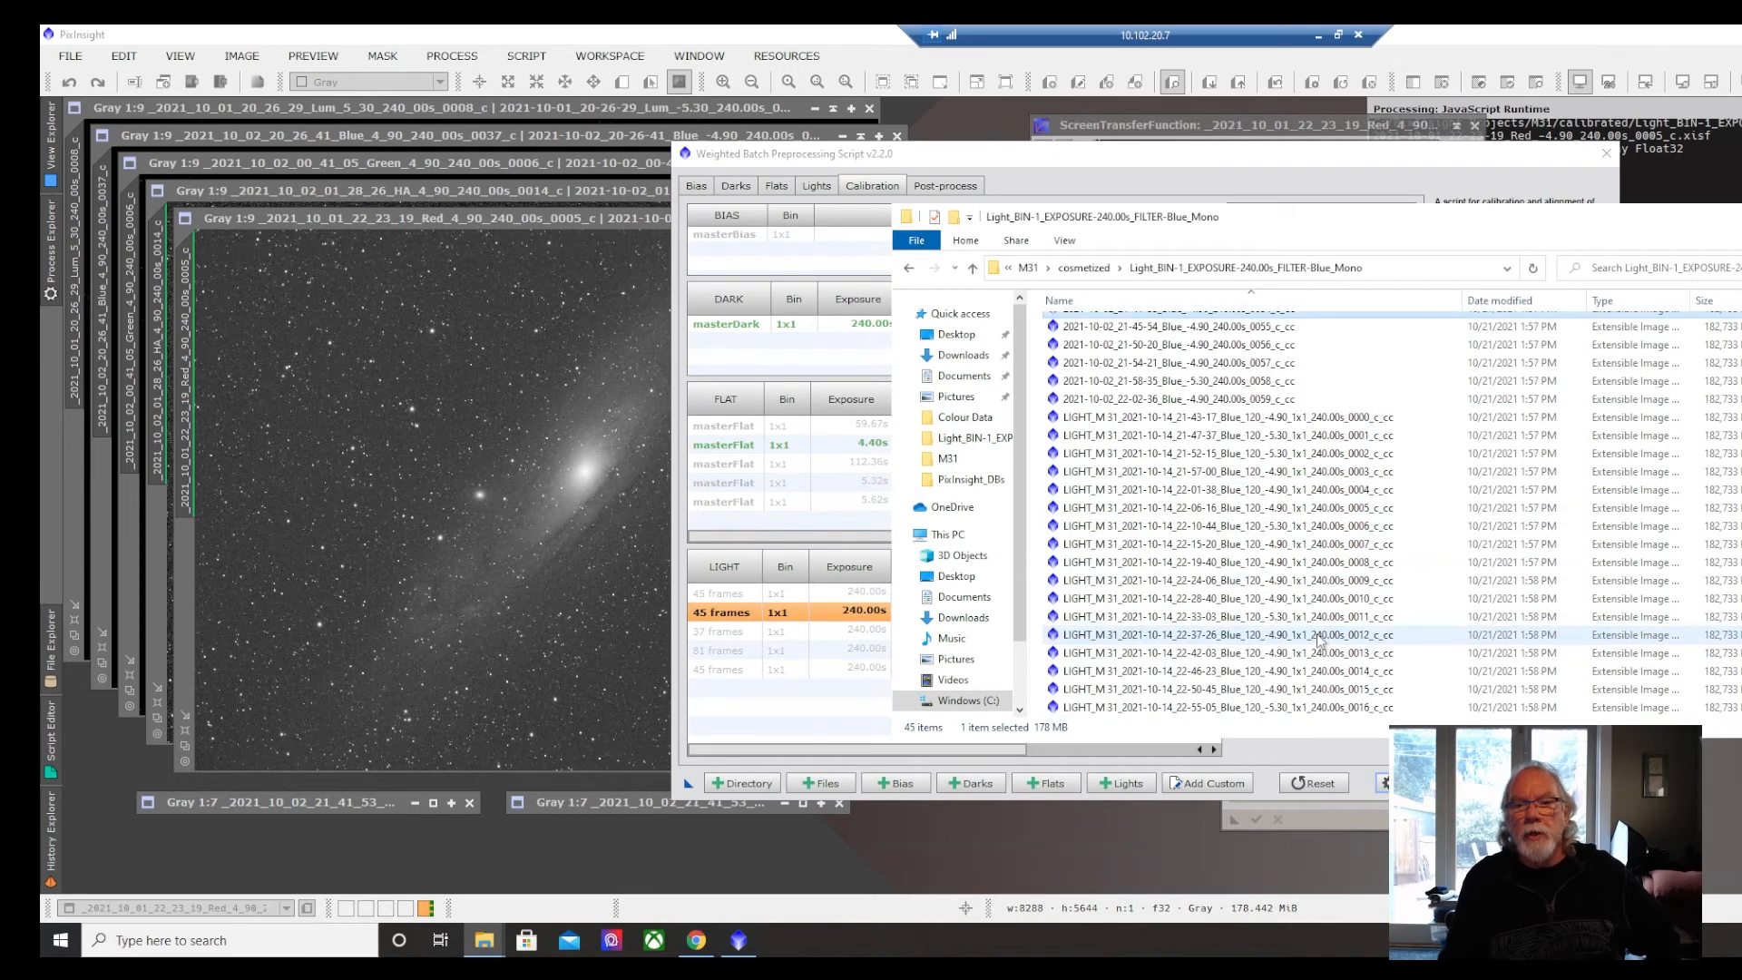
left_click(1222, 560)
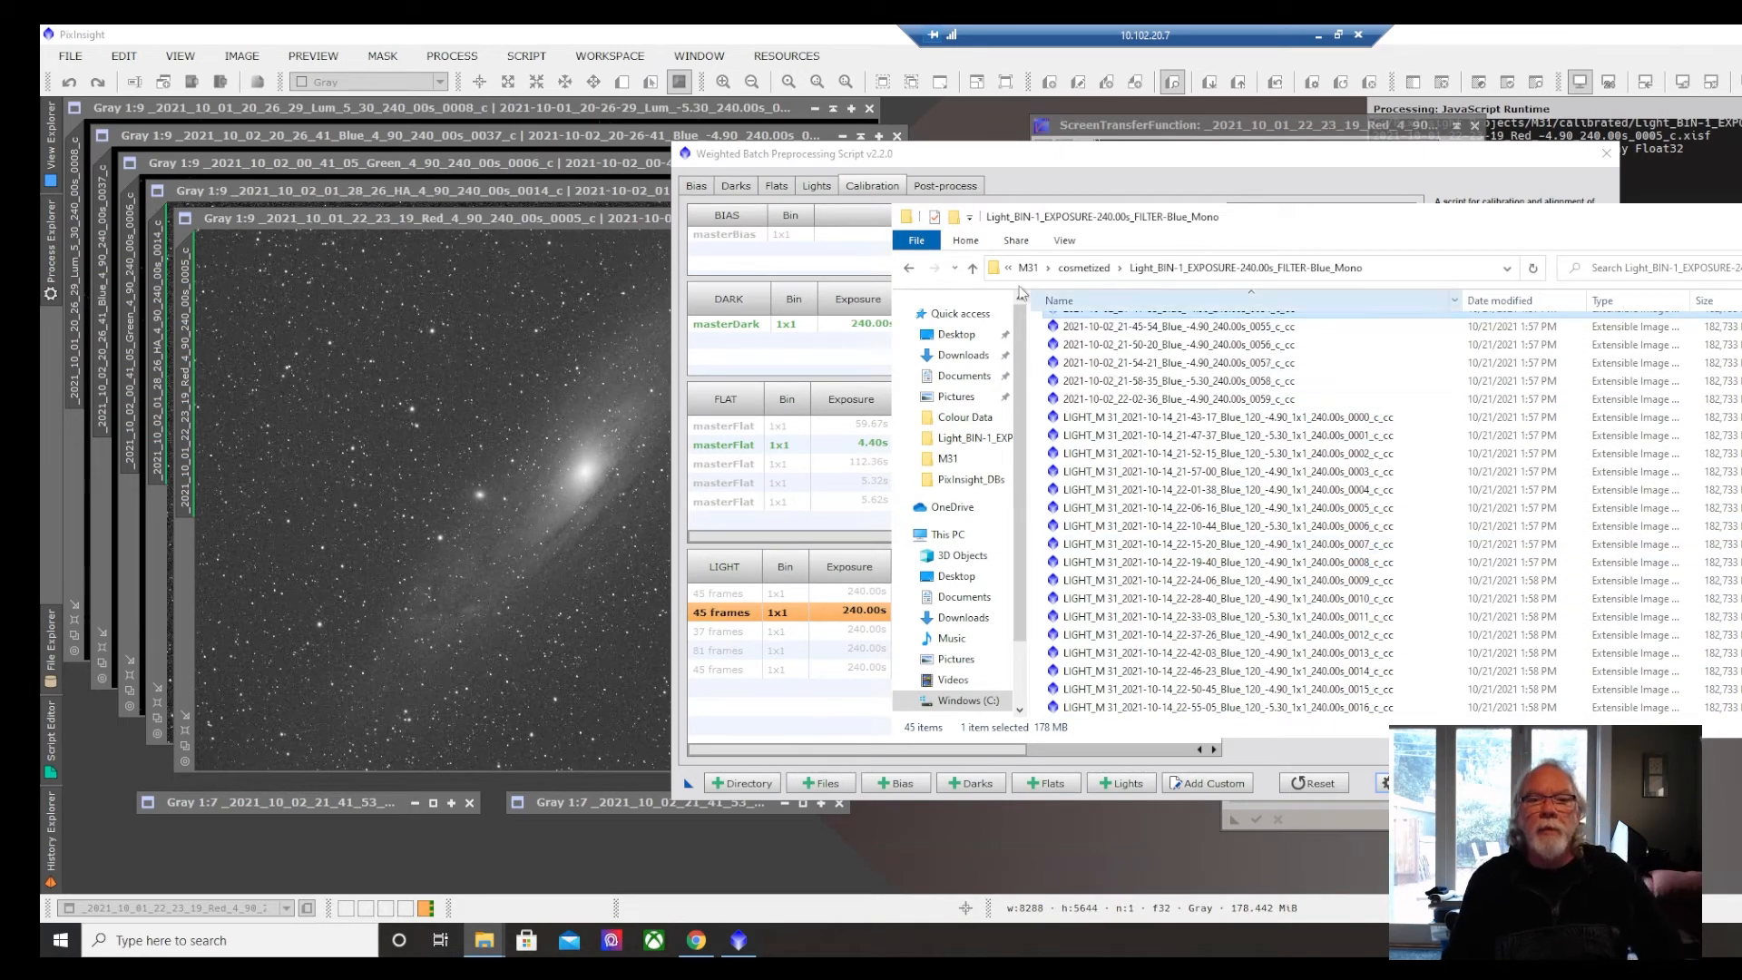
left_click(971, 269)
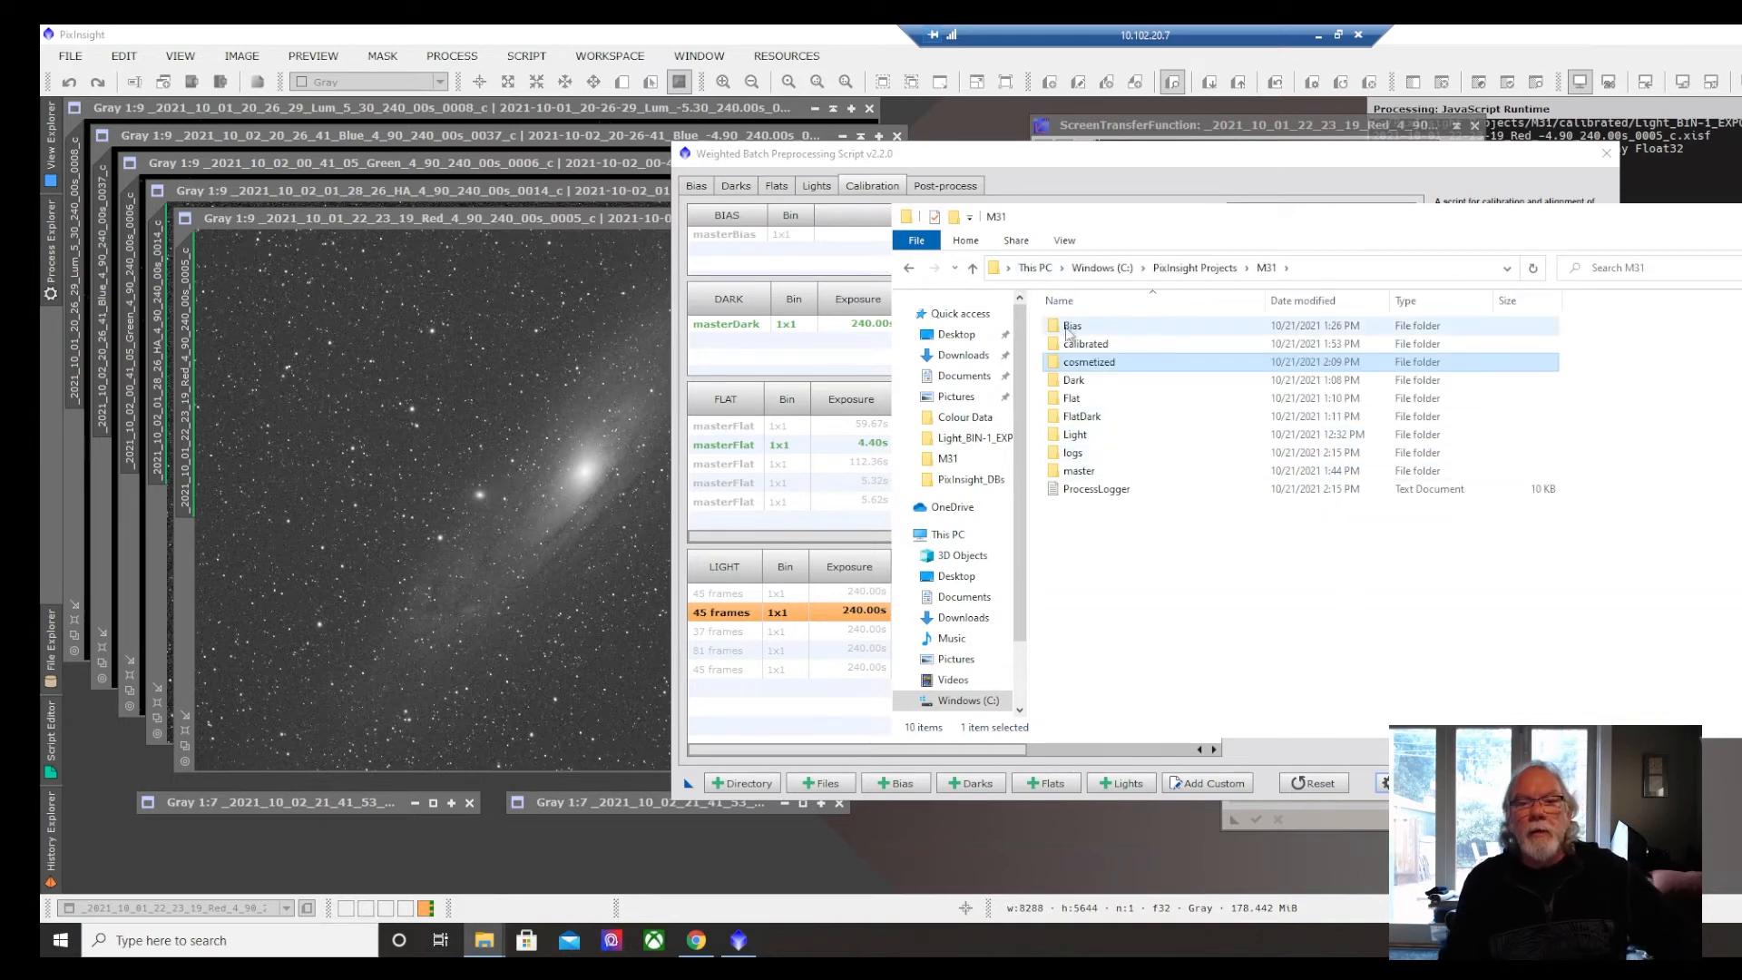
double_click(1086, 344)
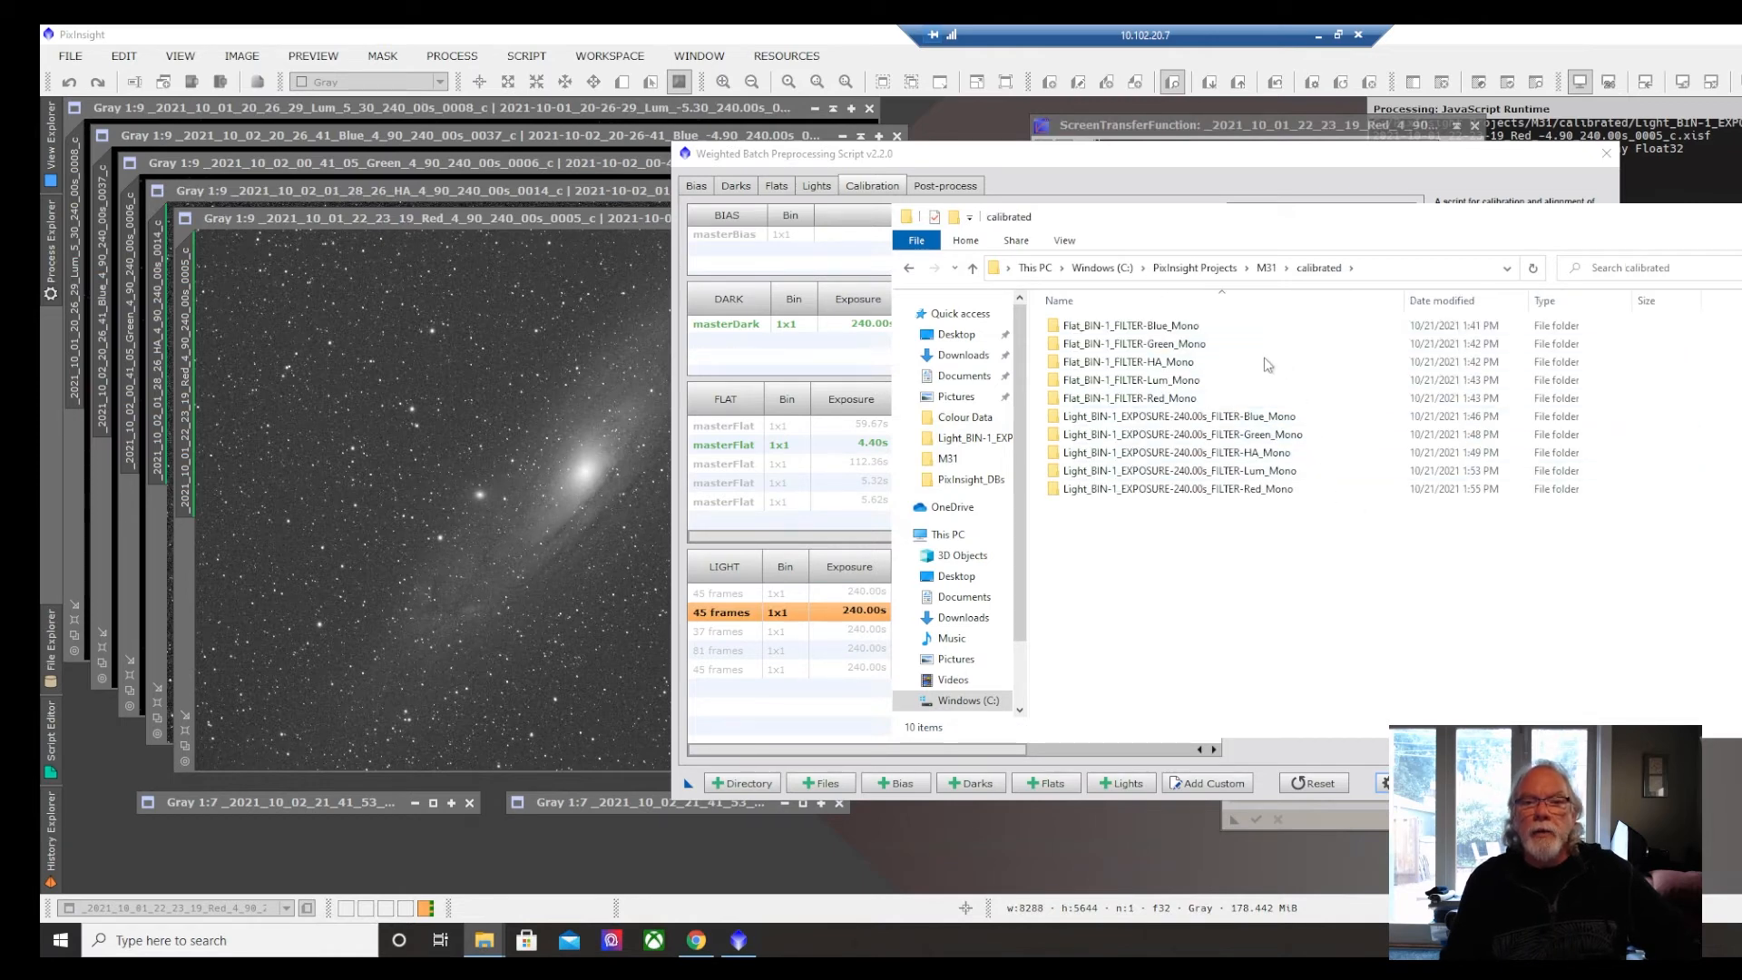
mouse_move(1334, 603)
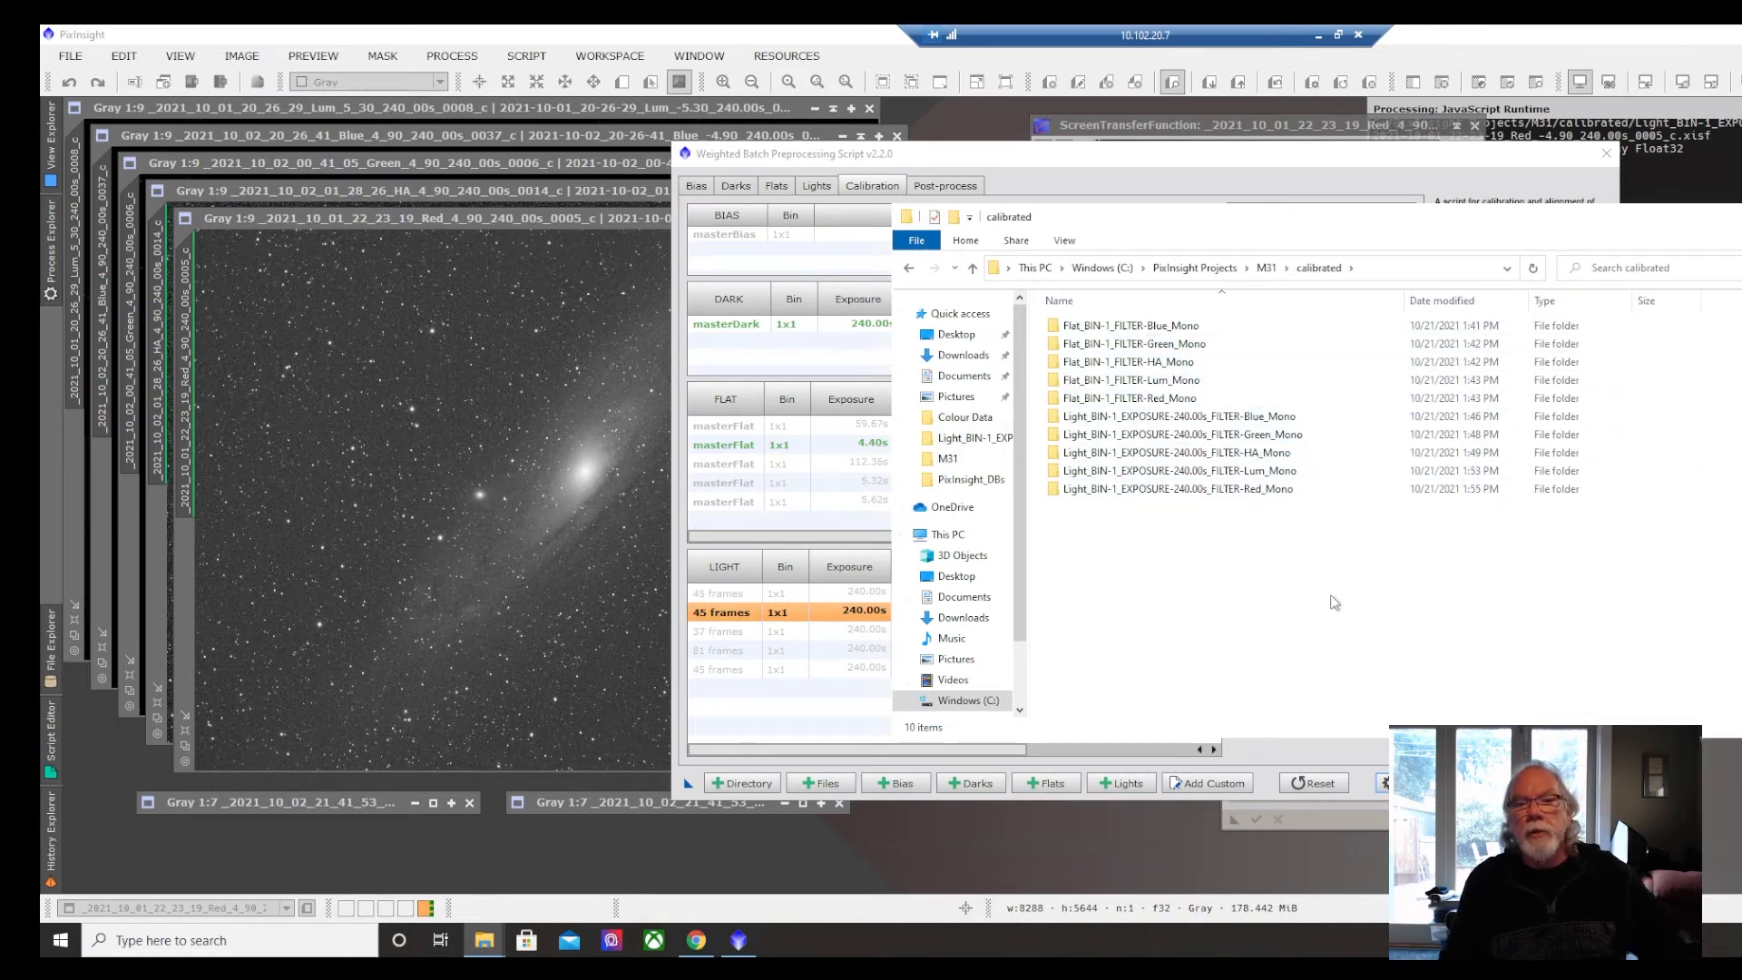
left_click(1176, 488)
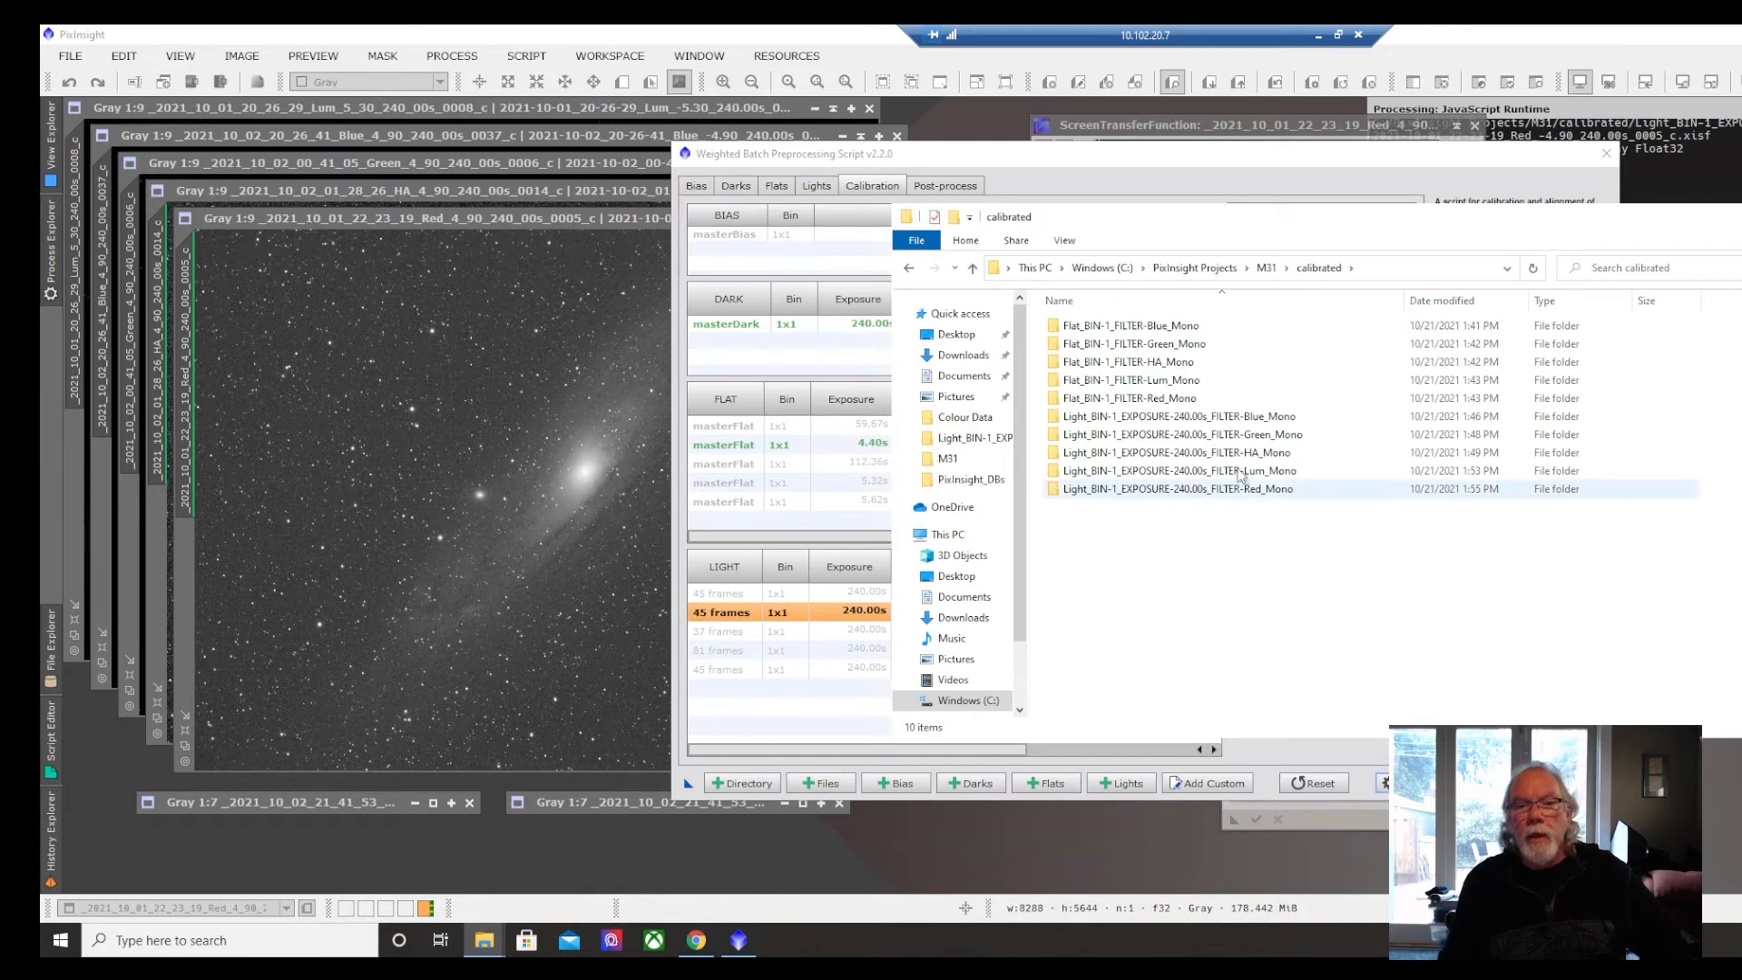